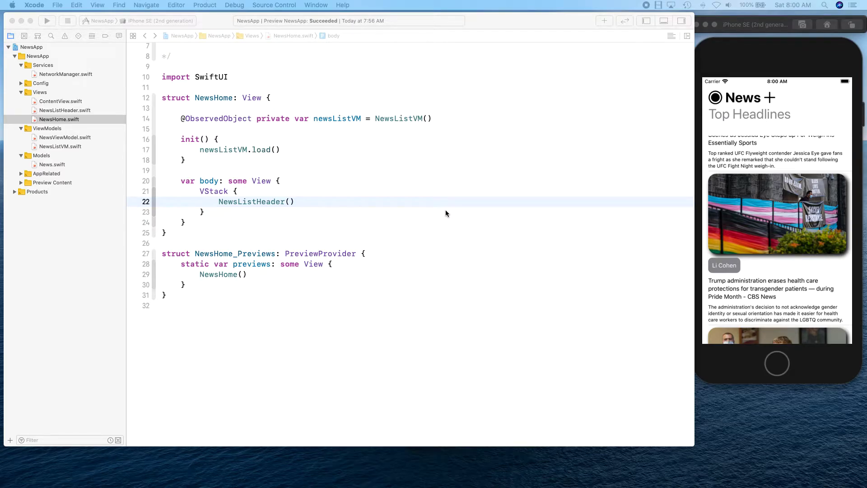
mouse_move(398, 269)
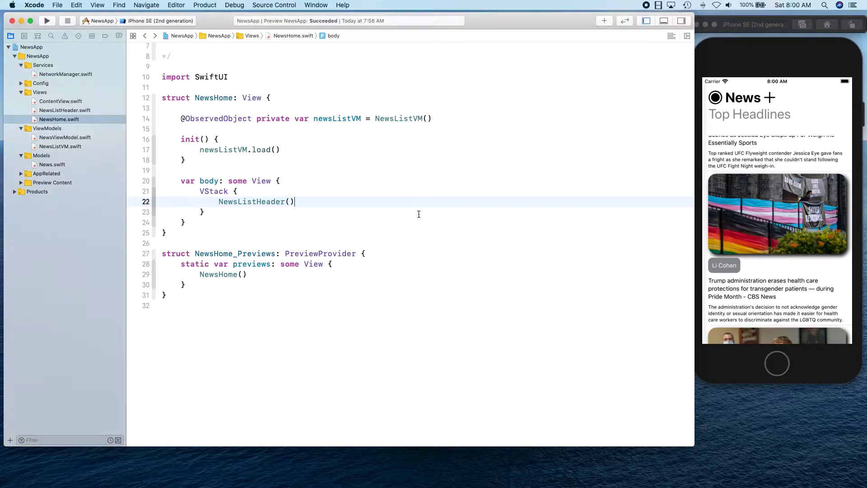
Create a SwiftUI View file named NewsListView in the Views group
left_click(39, 92)
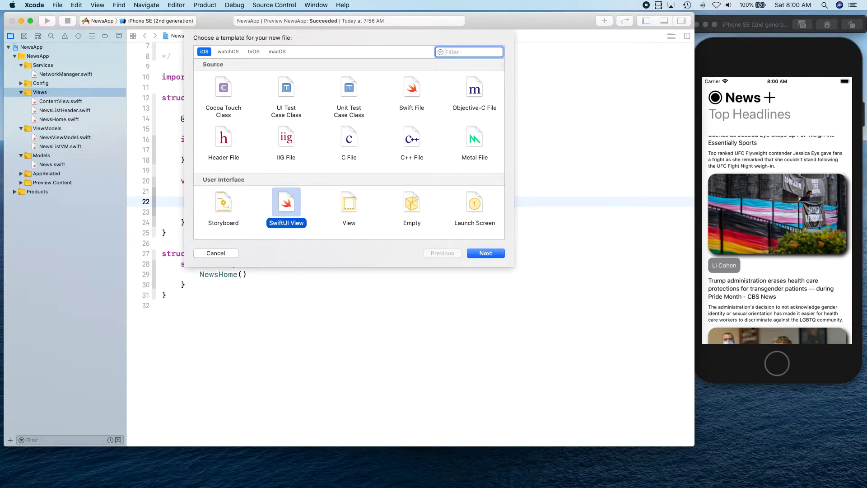
left_click(485, 253)
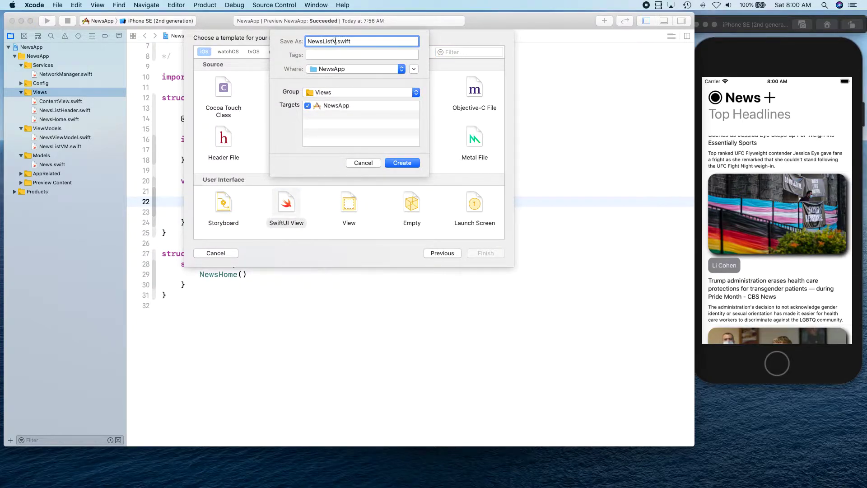
left_click(401, 162)
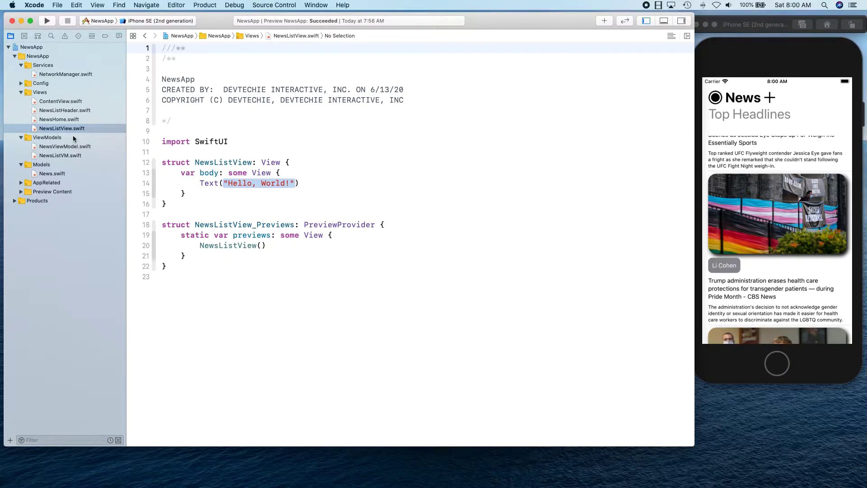
Create a second SwiftUI View file named NewsCell in the Views group
left_click(39, 92)
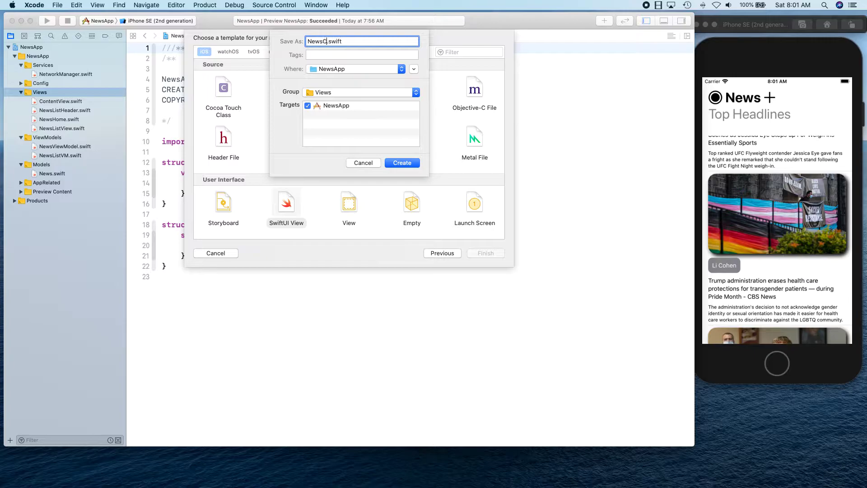
left_click(401, 163)
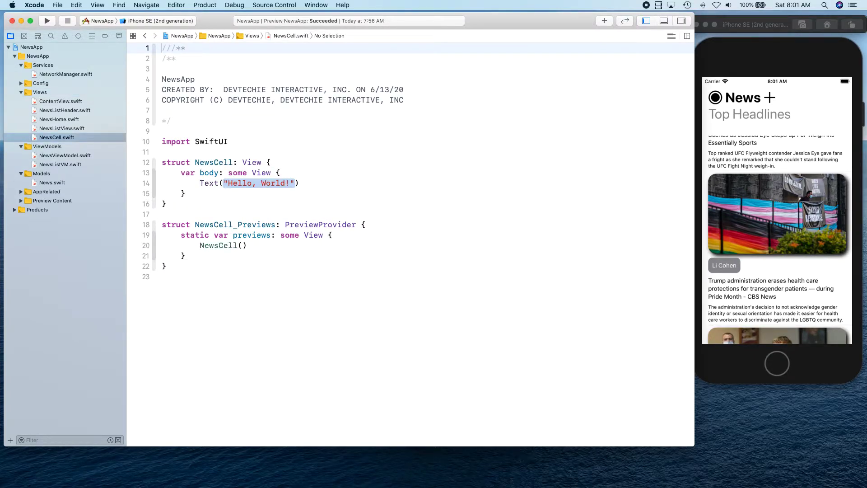
Declare let news: NewsViewModel and let image: Image inside the NewsCell struct
left_click(285, 162)
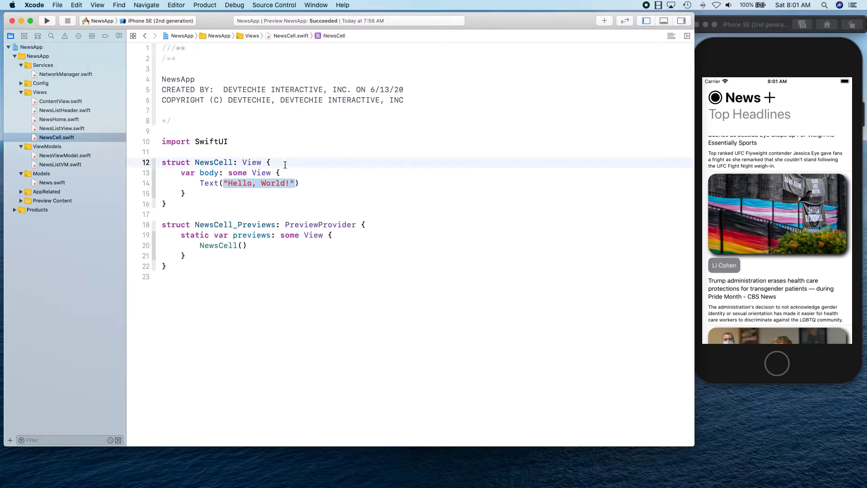
type("let news: N")
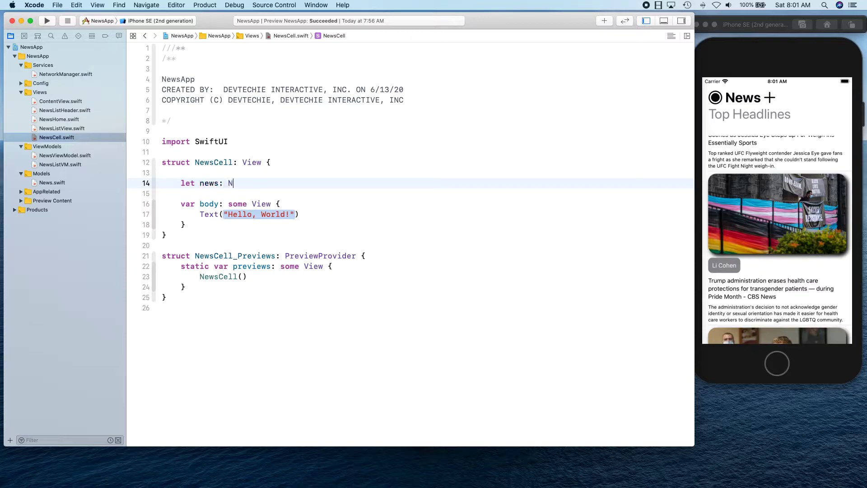
type("ewsViewModel")
type("let ima")
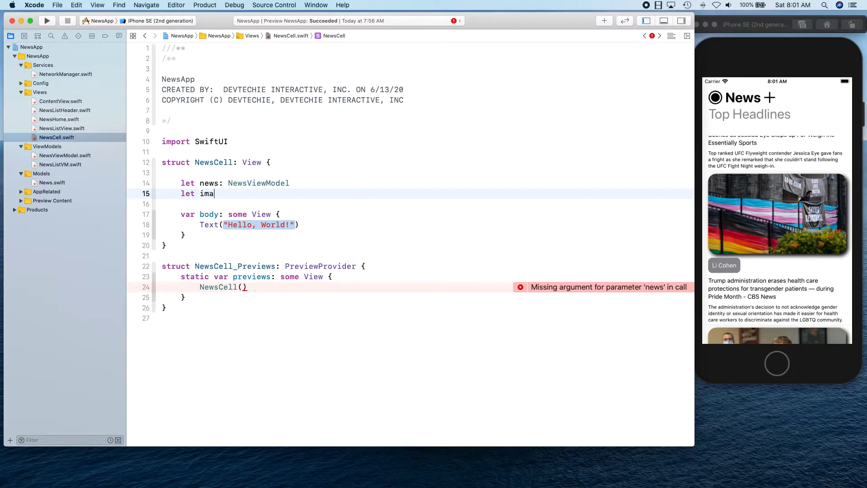
type("ge:")
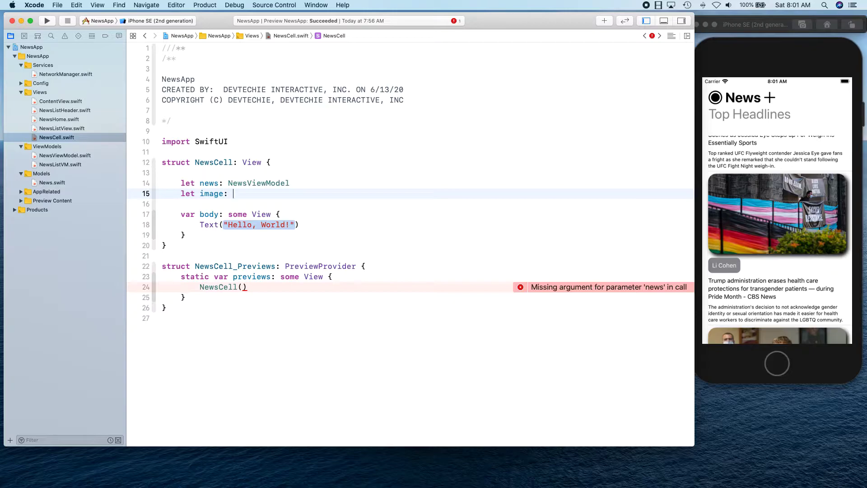
type("Image")
type("@")
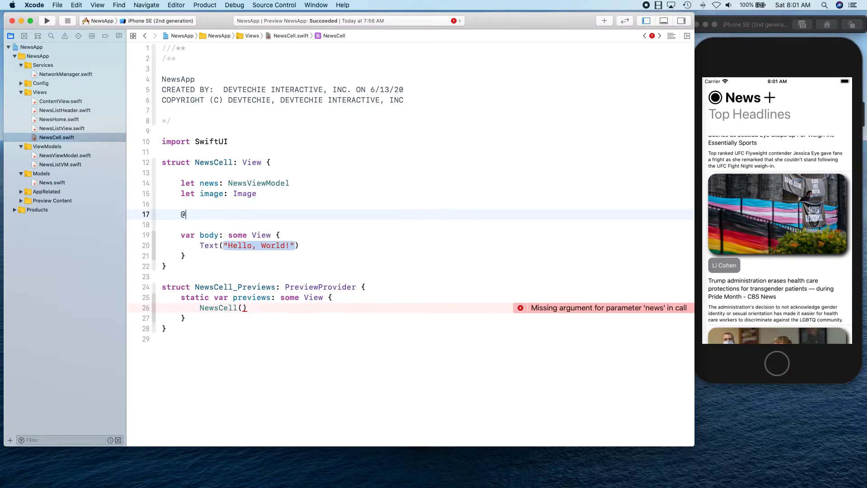
type("State priv")
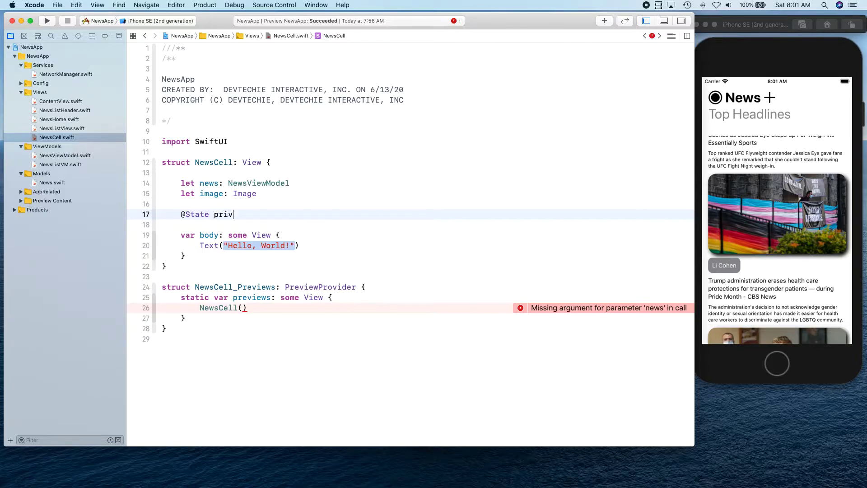
type("ate var is")
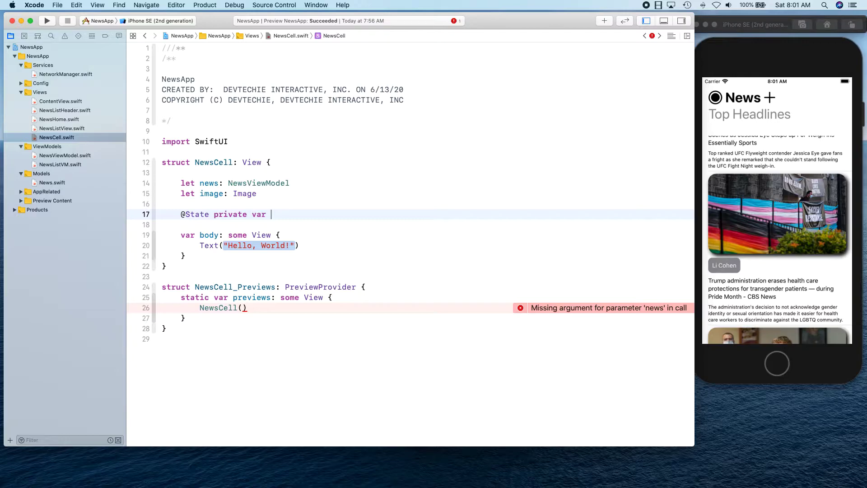
type("i")
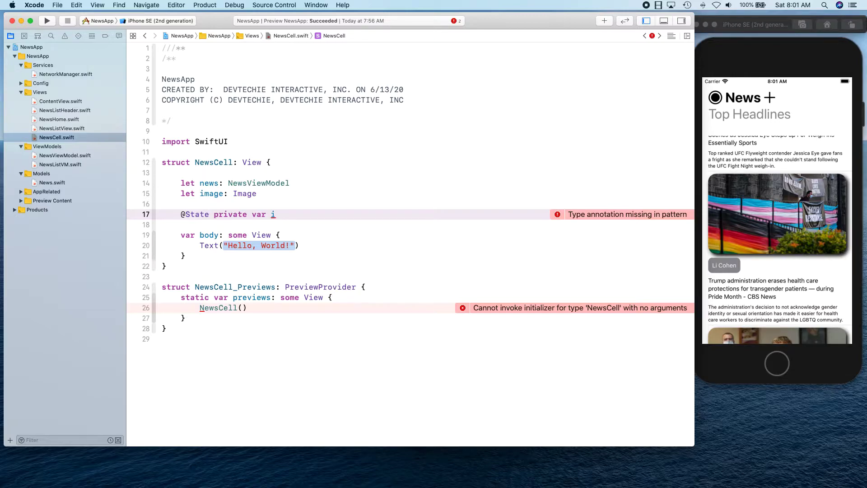
type("sPresente")
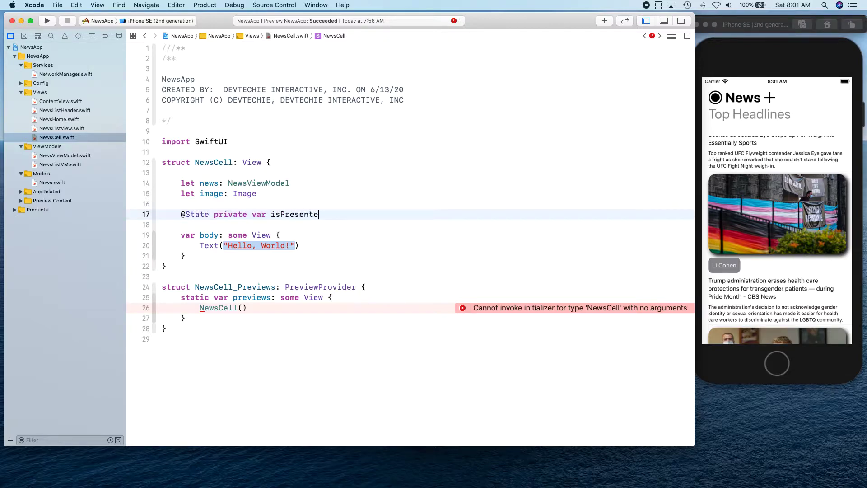
type("d: Bool")
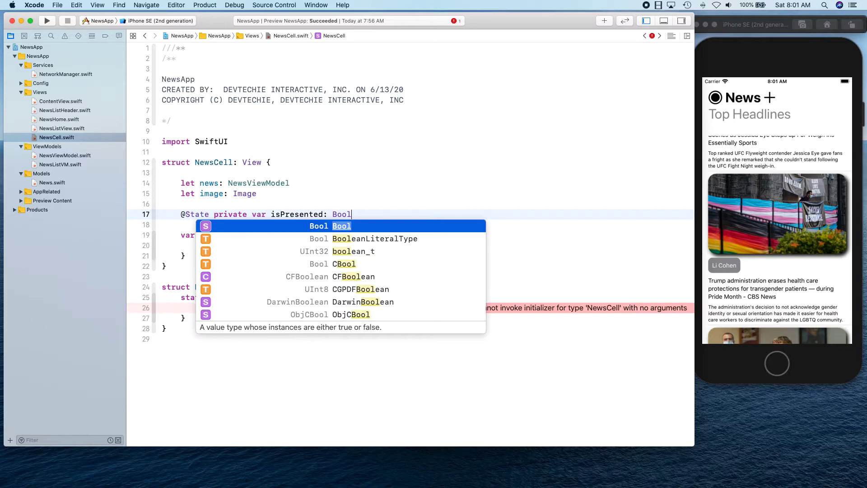
type("= false")
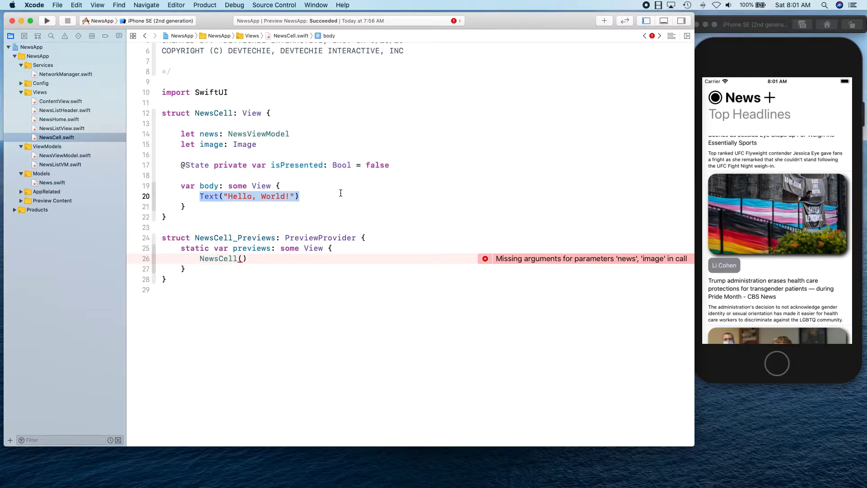
Write VStack(alignment: .leading, spacing: 10) containing image.resizable().aspectRatio(contentMode: .fill)
type("VStack")
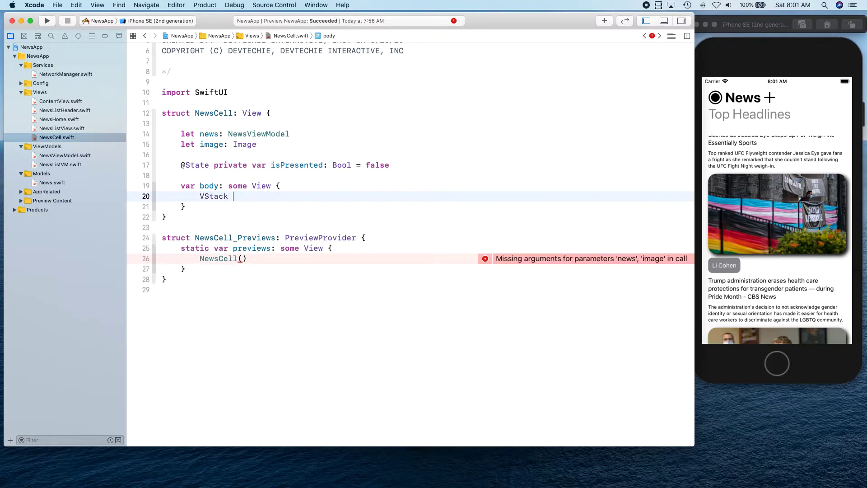
type("()")
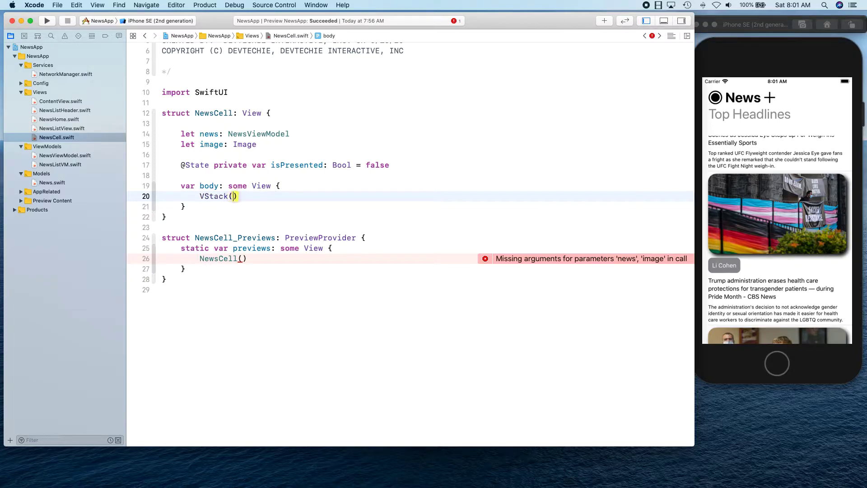
type("ali")
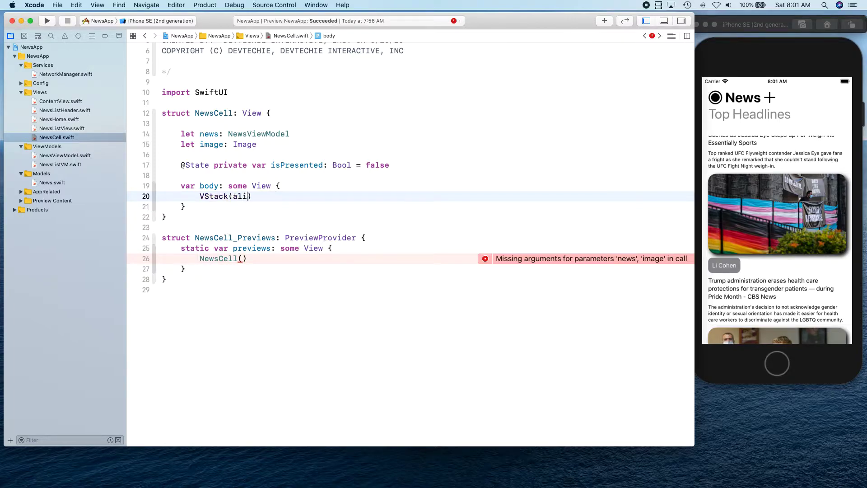
type("gnment:")
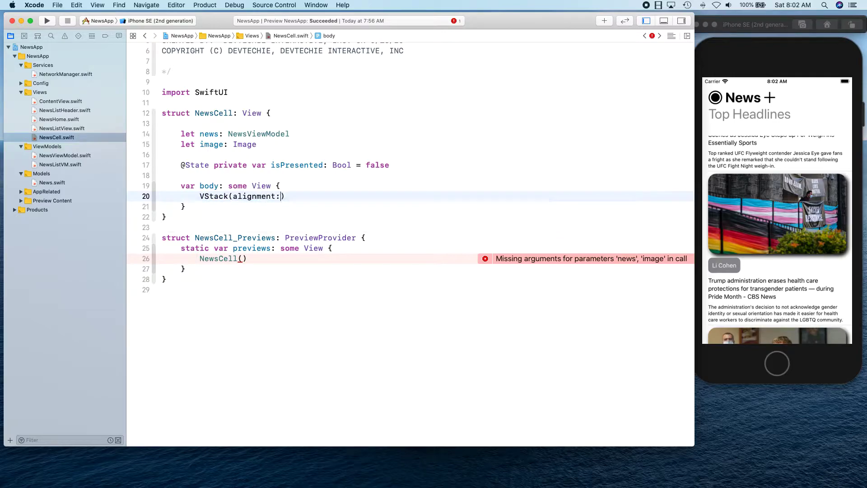
type(".leading")
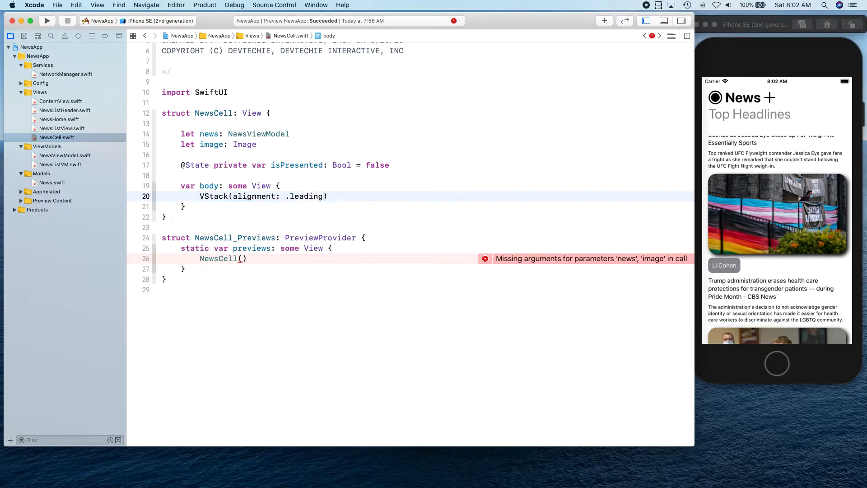
type(", spacing: 10")
type("iam")
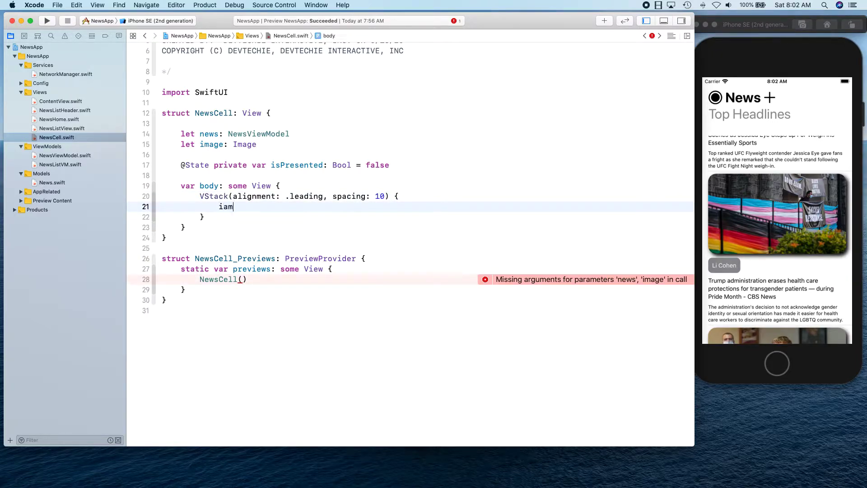
type("ge")
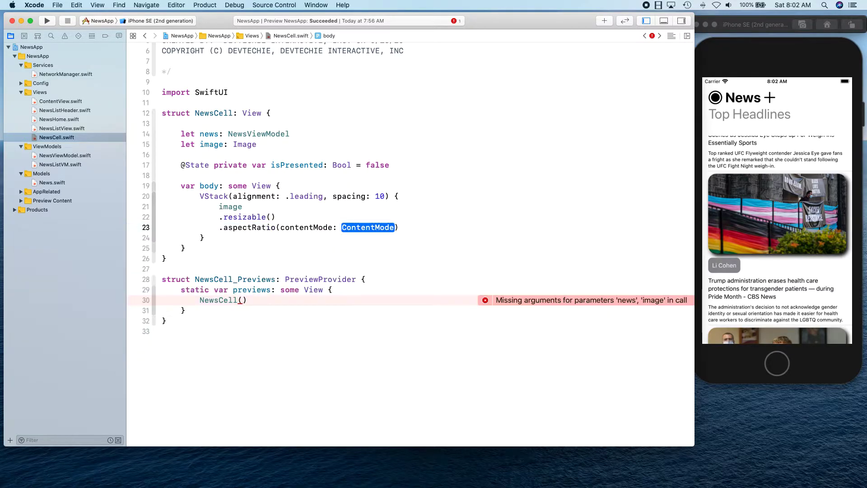
type(".fill")
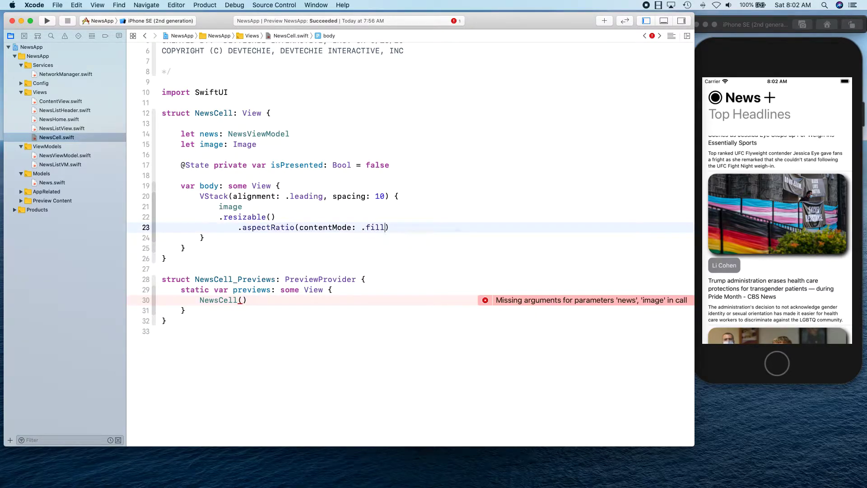
type("frame(wo")
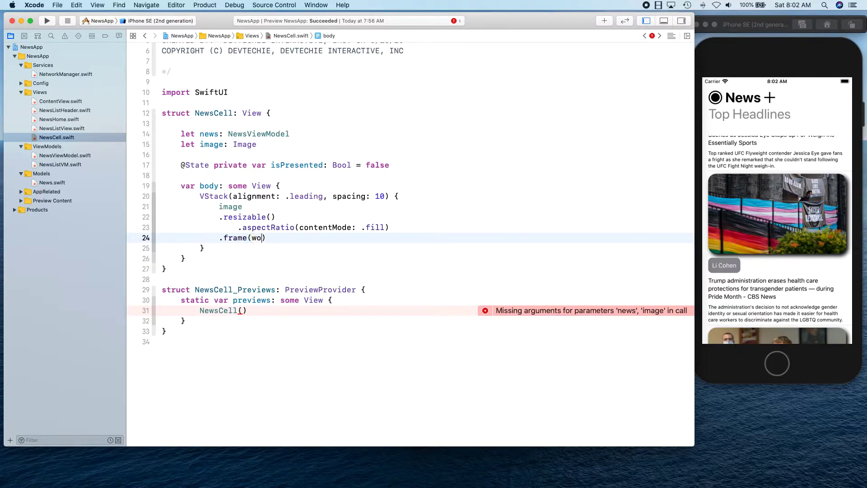
Add .frame(width: UIScreen.main.bounds.width - 30, height: 200, alignment: .center) to the image
type("widthL")
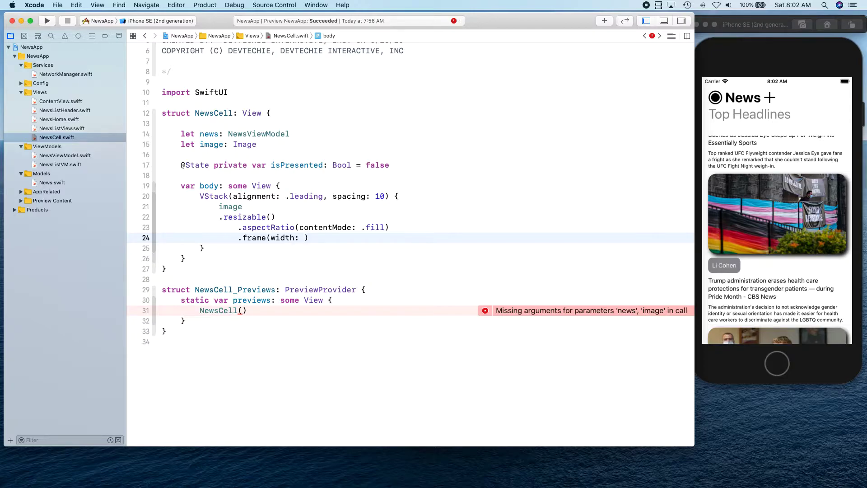
type("UIScrr")
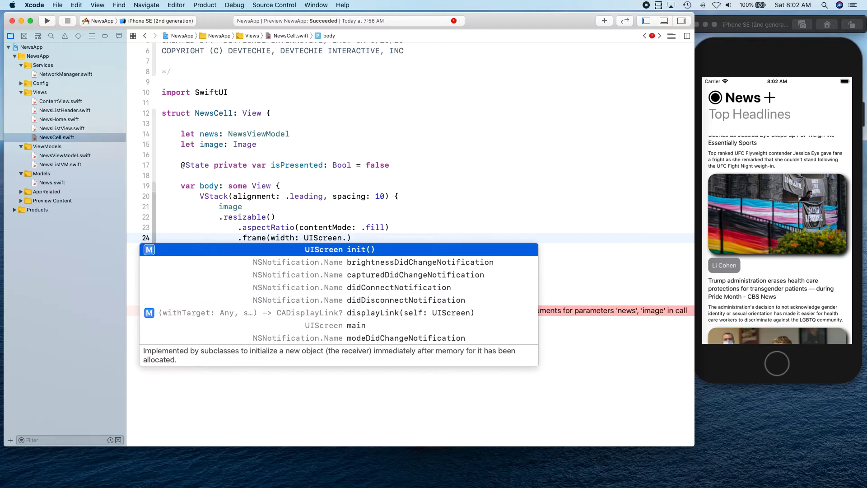
type("main.bounds.width")
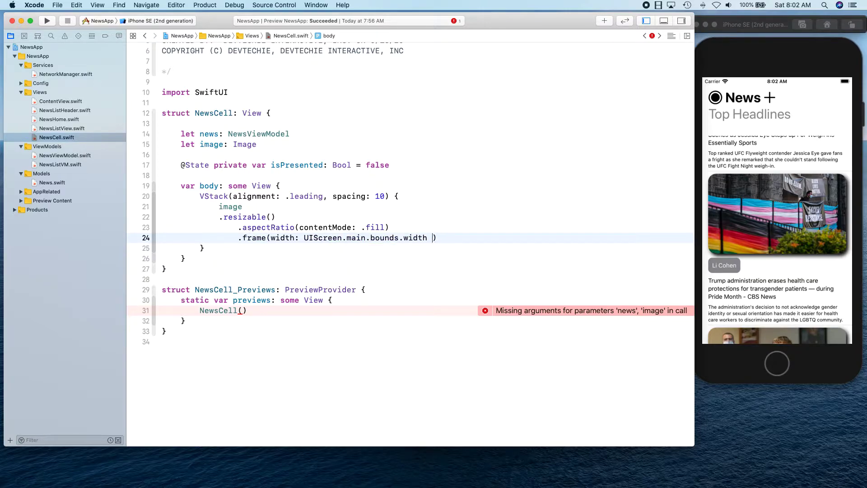
type("- 2")
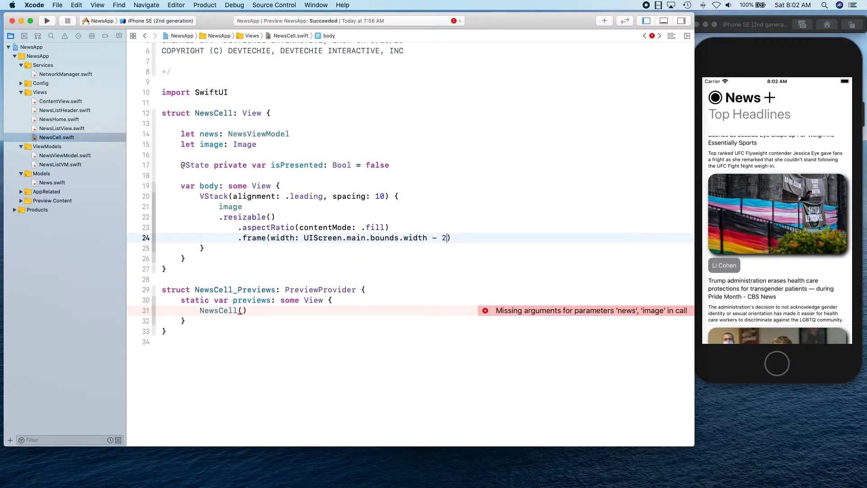
type("0, height:")
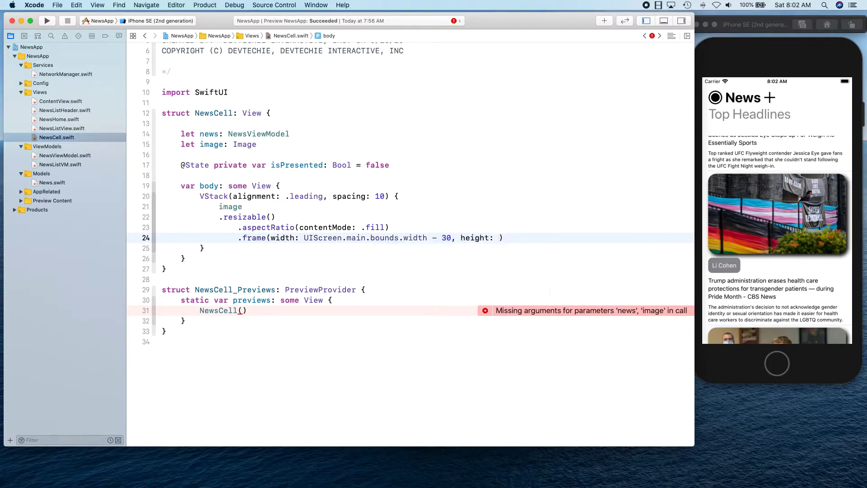
type("200,")
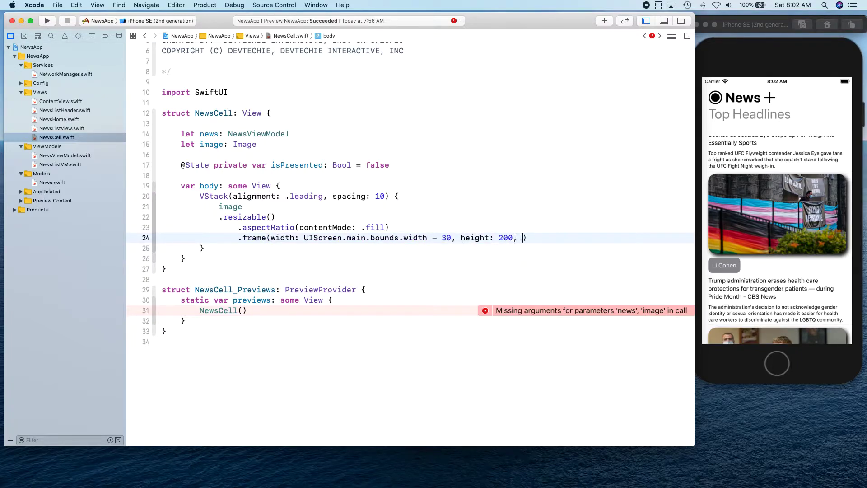
type("alignment: .ce")
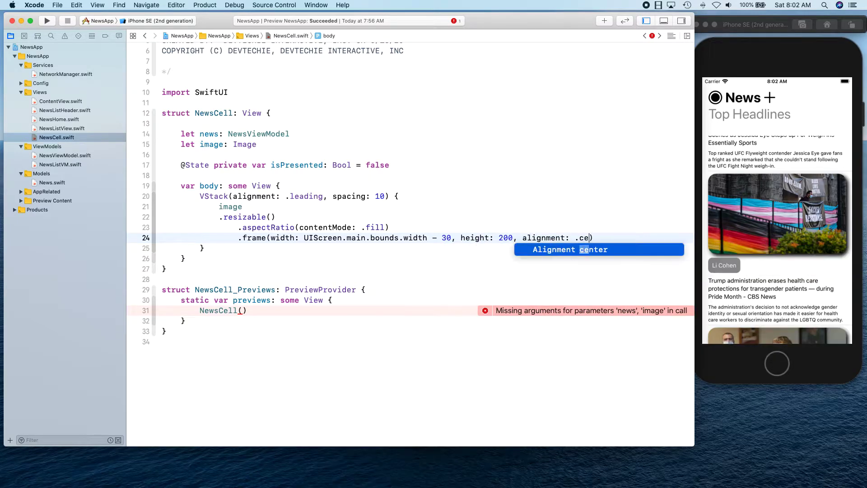
key("Return")
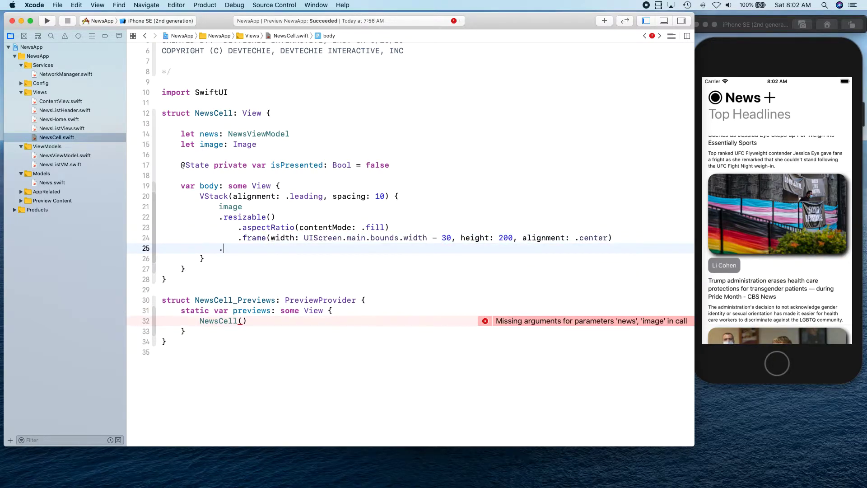
Add .clipped(), .cornerRadius(20) and .shadow(color: .black, radius: 5, x: 5, y: 5) to the image
type("clu")
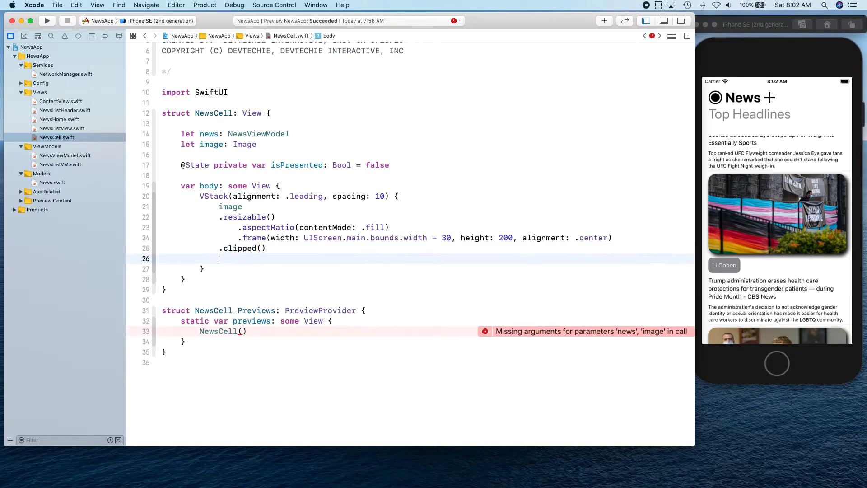
type(".cornerRadius(20")
type(".shadow(radi")
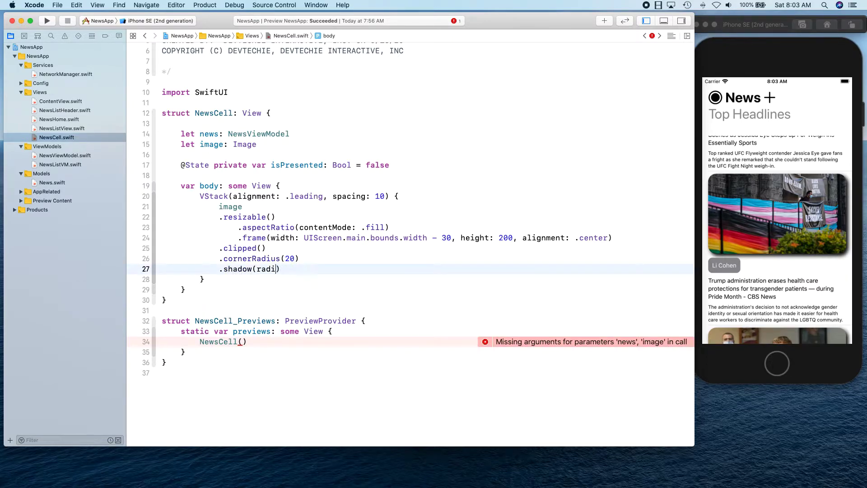
type("color: .,")
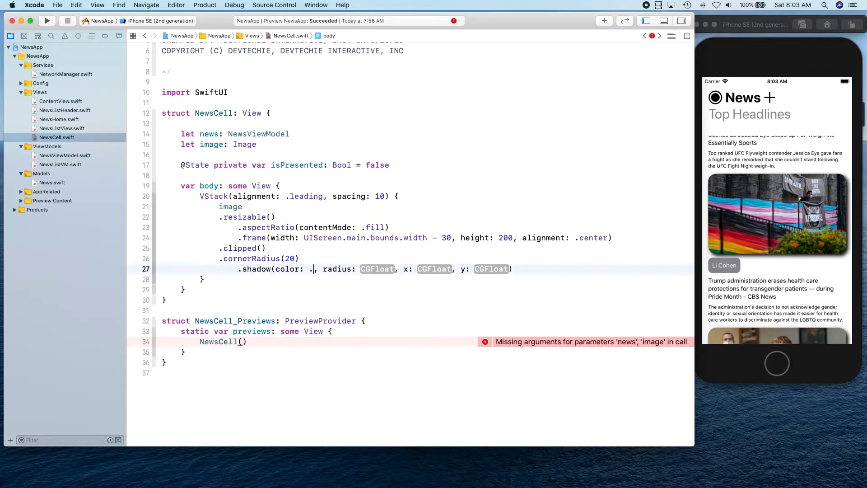
type("black")
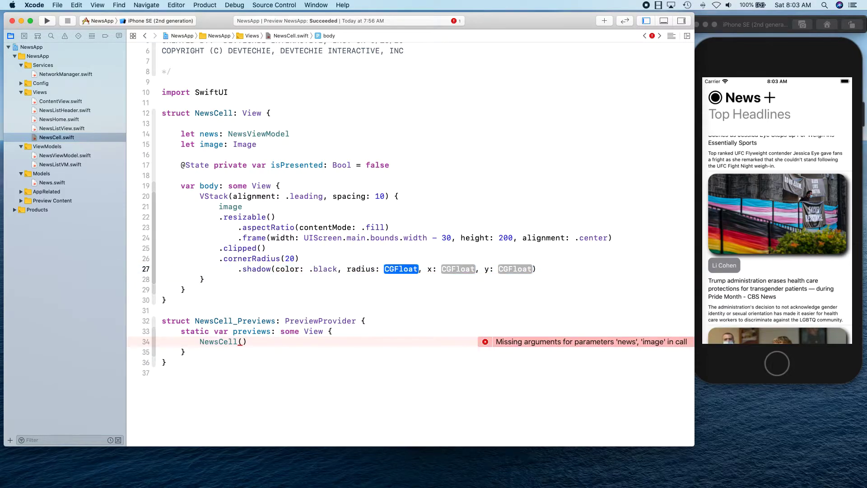
type("5")
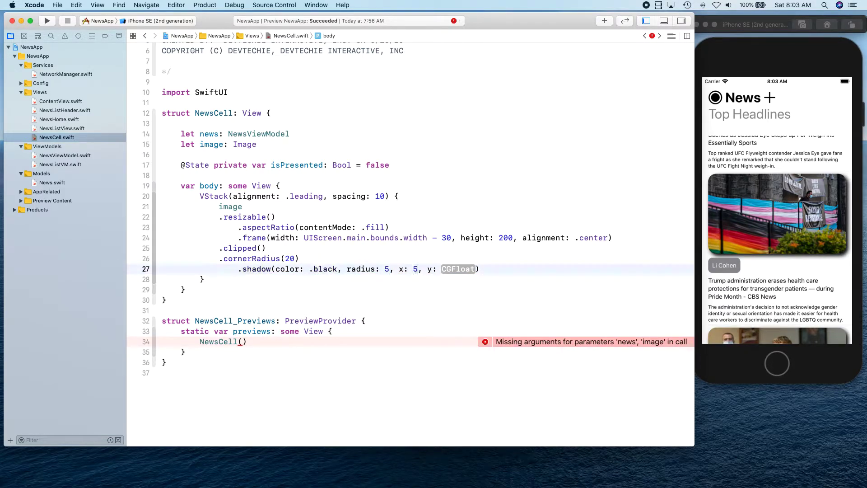
type("5")
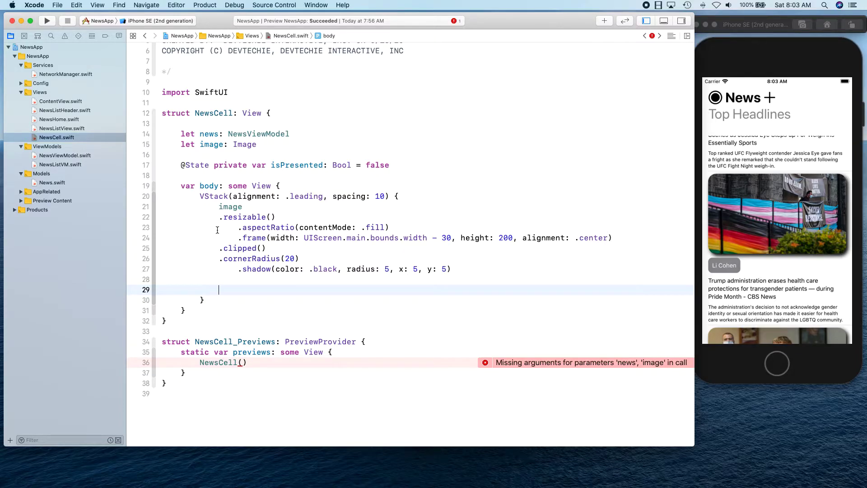
Add Text(news.author) with .font(.subheadline) and .padding(10)
type("Text")
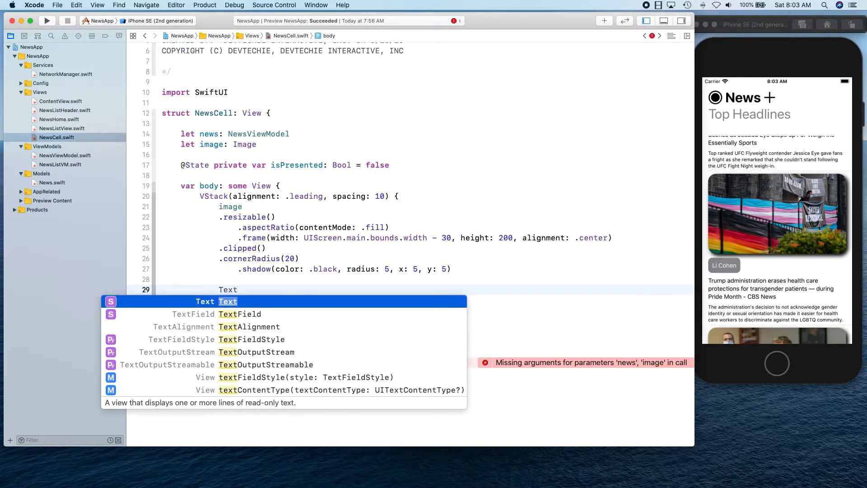
type("(news.author")
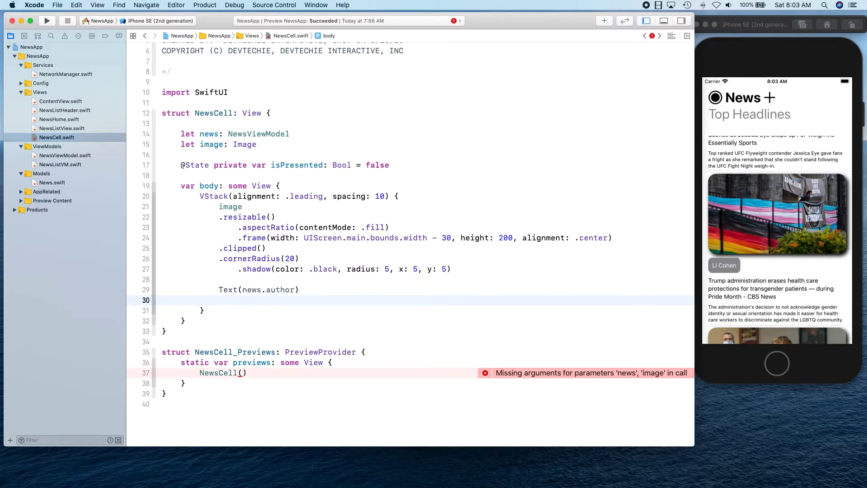
type(".font(font: Font?")
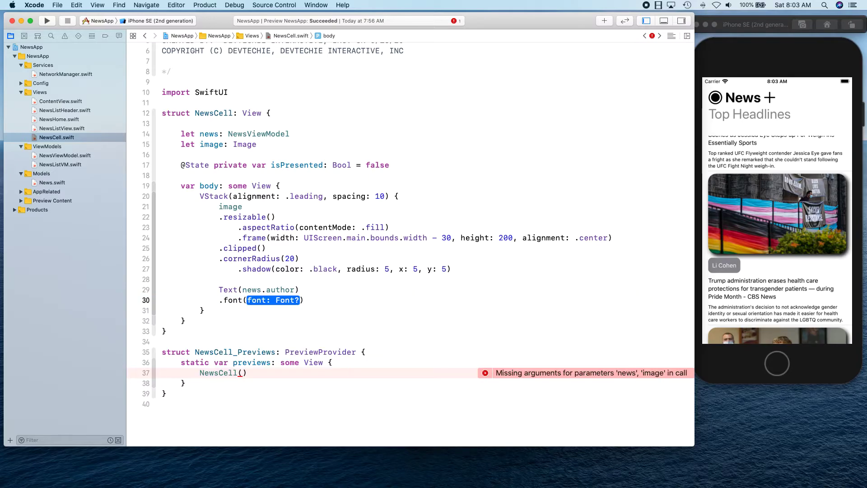
type(".subheadline")
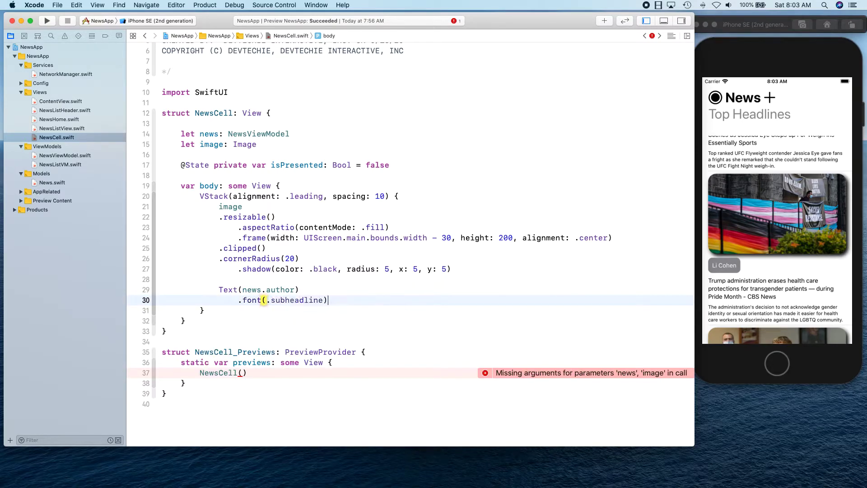
type(".padding()")
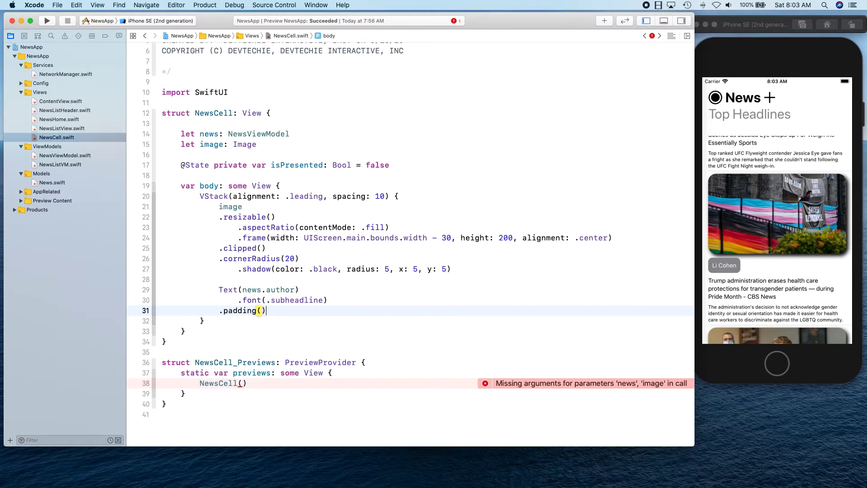
type("10")
type(".foregroundColor(.whi")
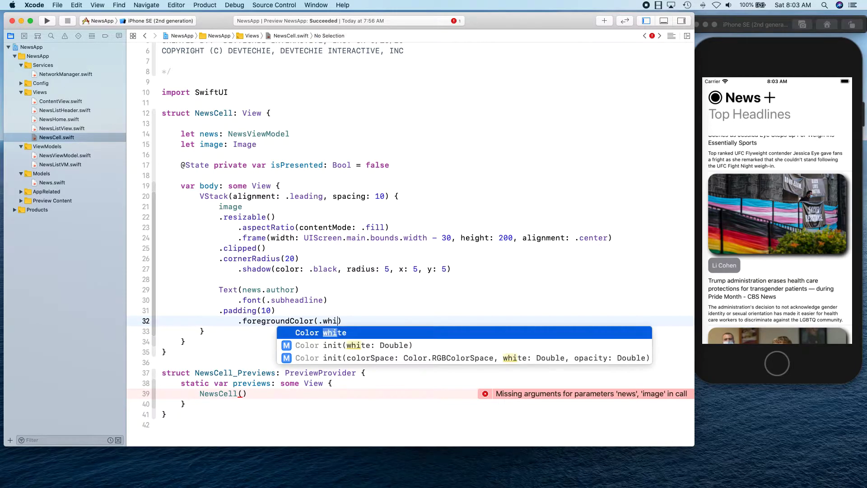
Style the author text white on a Color.gray background with corner radius 10
type(".background(Color.g")
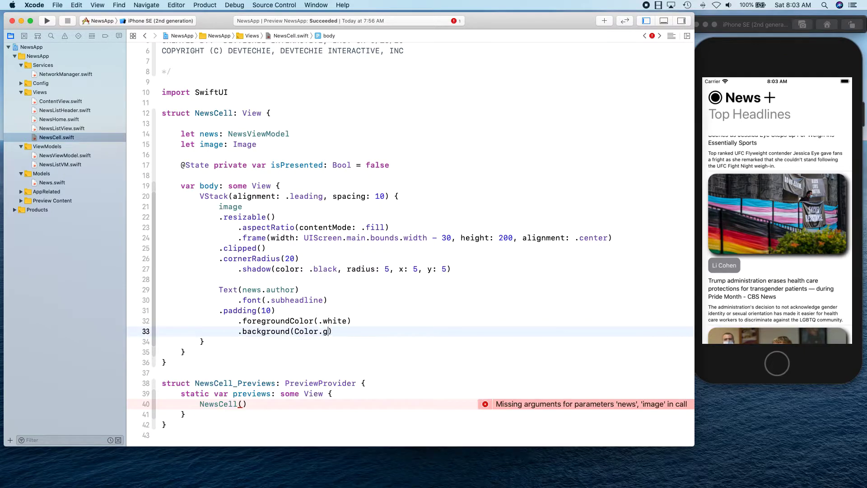
type("ray)")
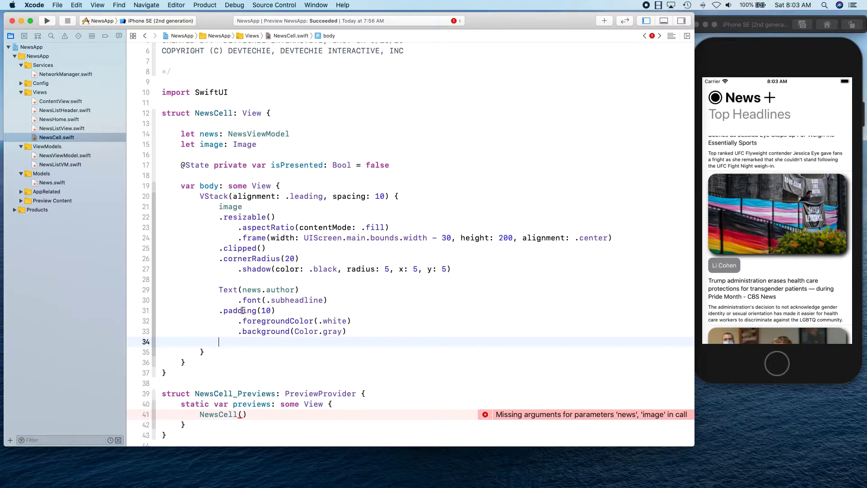
type(".cornerRadius(10")
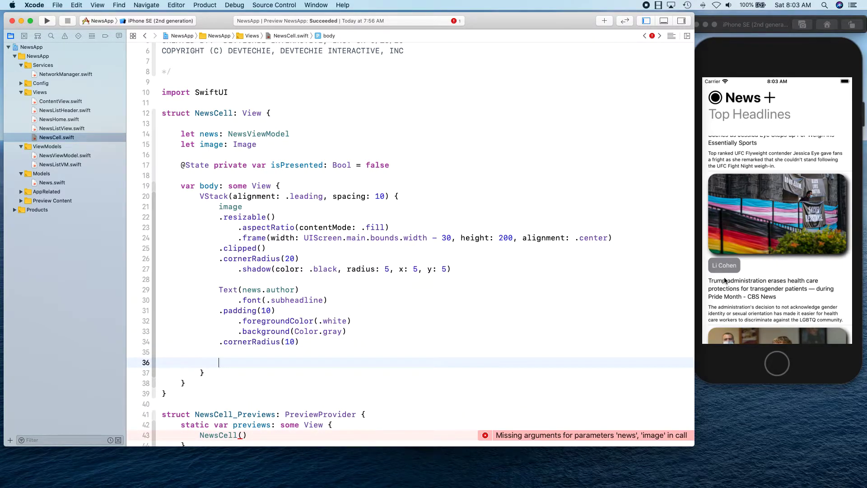
Scroll the simulator's headlines list and begin a Text(n view for the news title
scroll("down", 3)
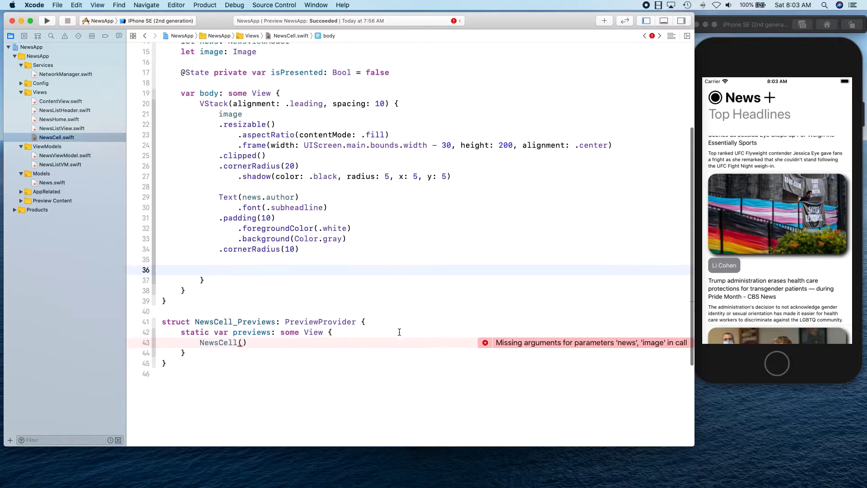
type("Text()")
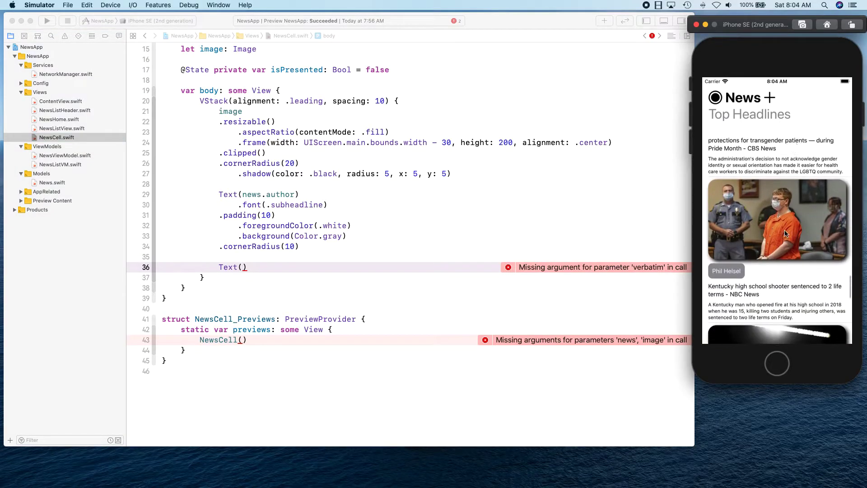
scroll("down", 3)
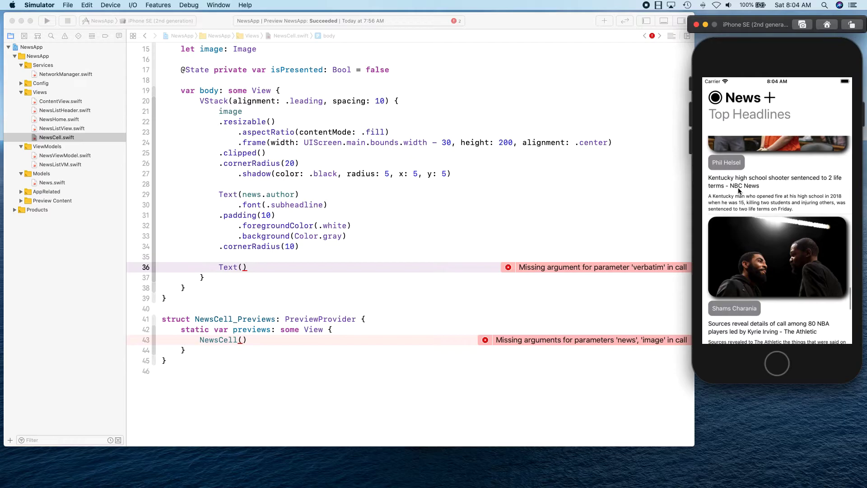
mouse_move(242, 279)
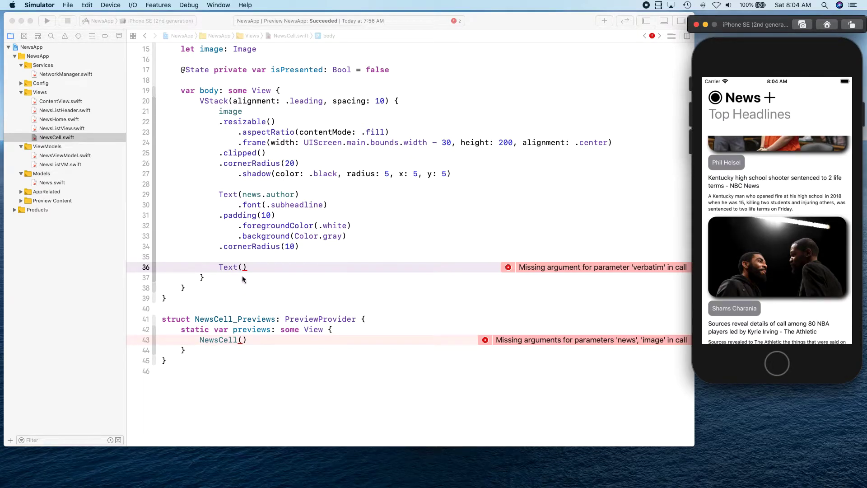
type("n")
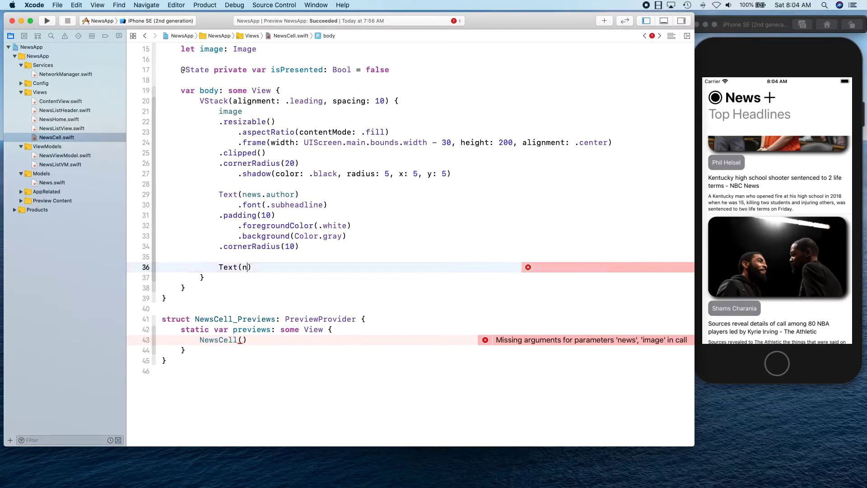
Complete Text(news.title) with .font(.subheadline) and a black foreground colour
type("ews.title")
type(".font(.")
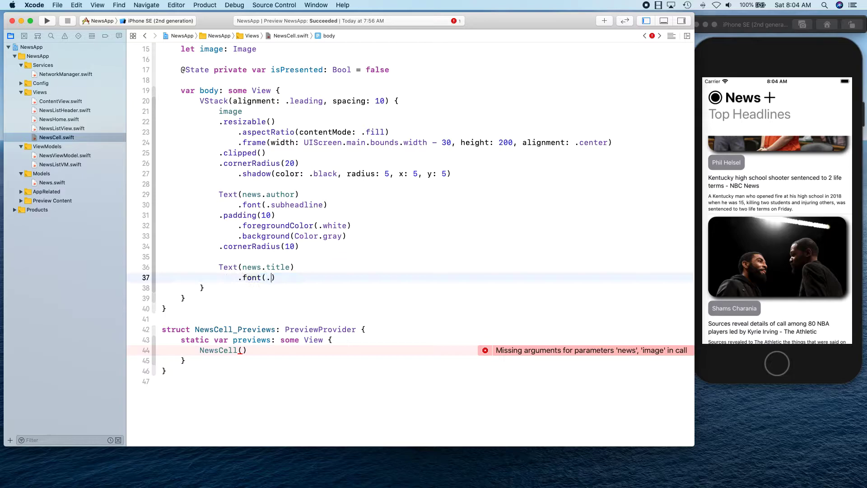
type("subheadline")
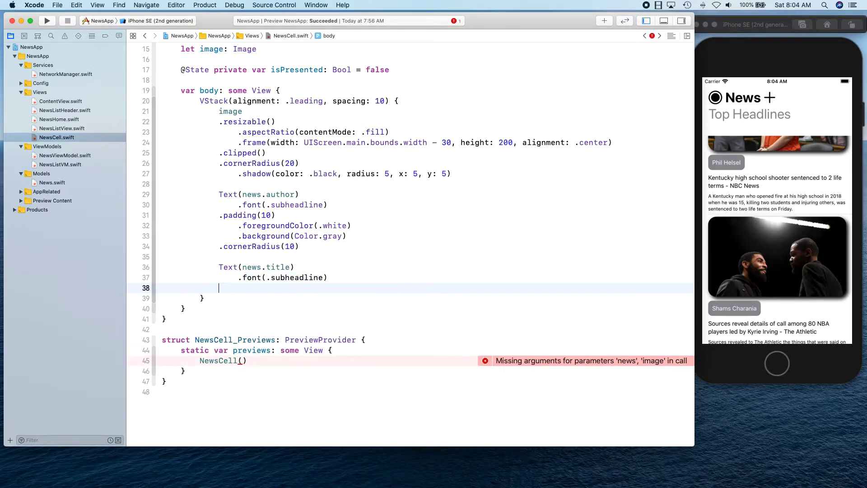
type(".foregroundColor(.black")
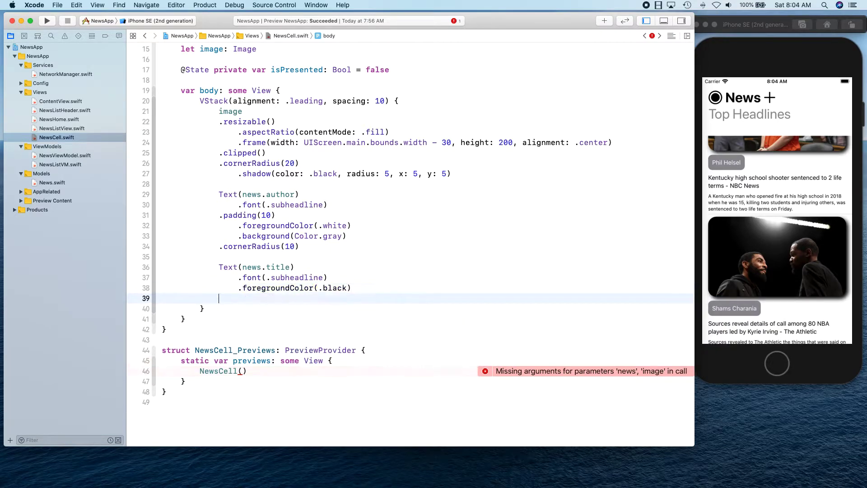
type("text")
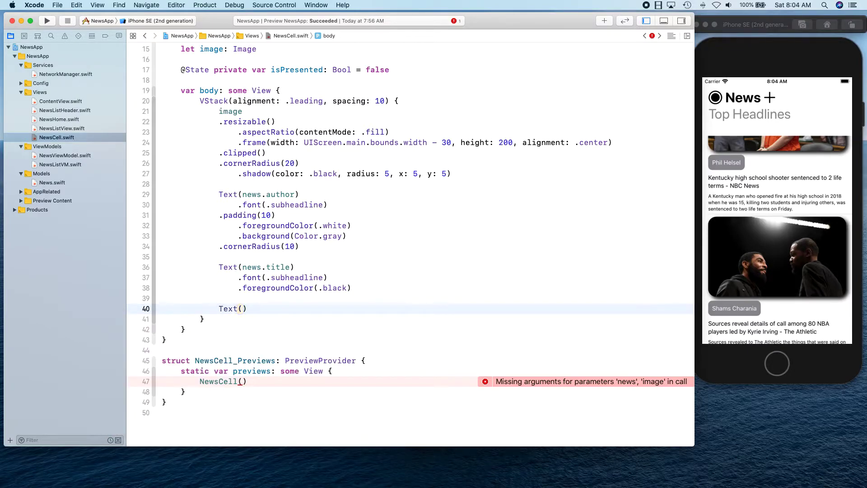
Add Text(news.description) with .font(.caption) in black and remove the leftover blank line
type("news.")
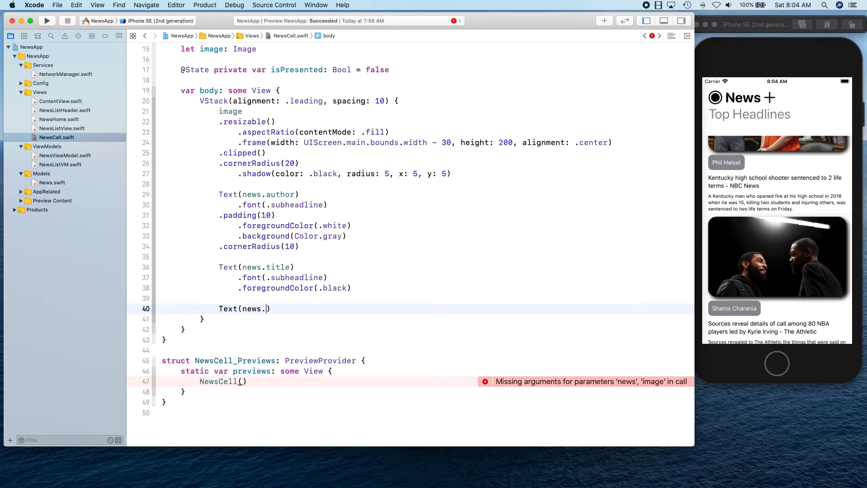
type("description)")
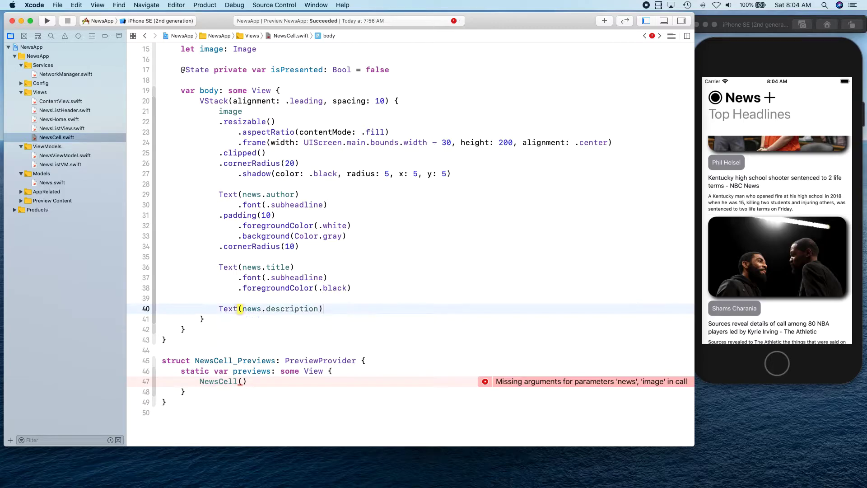
type(".font(.caption")
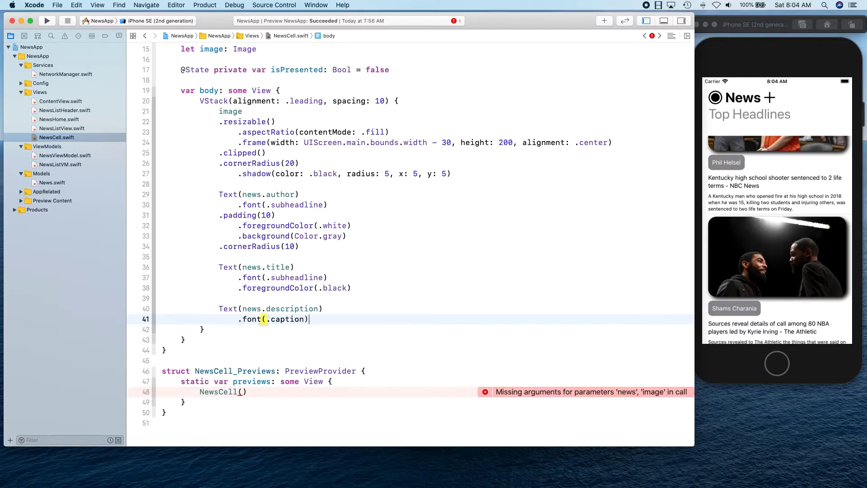
type(".foregroundColor(color: Color?")
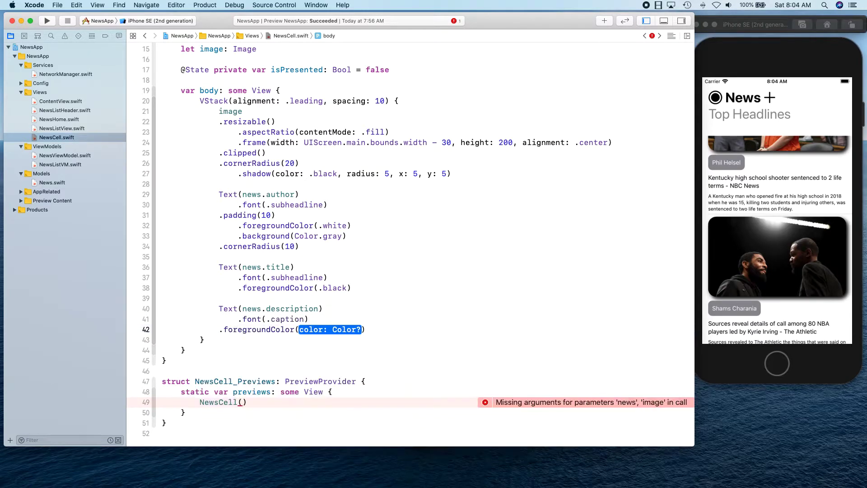
type(".black")
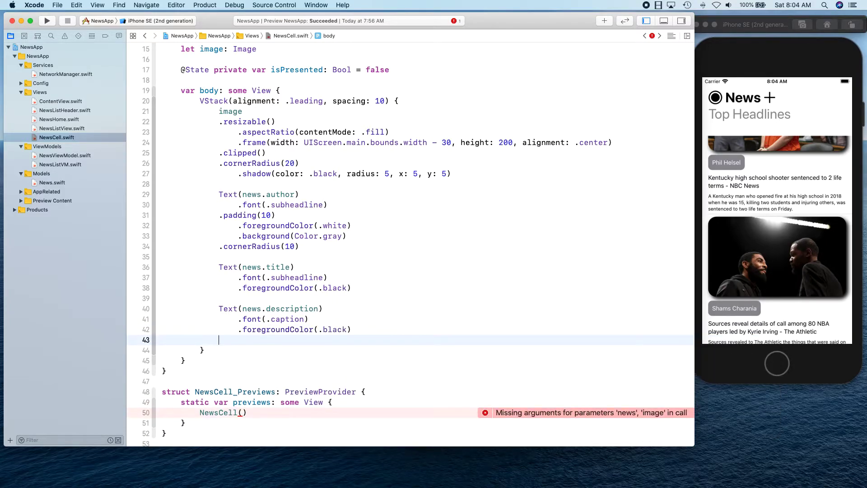
key("backspace")
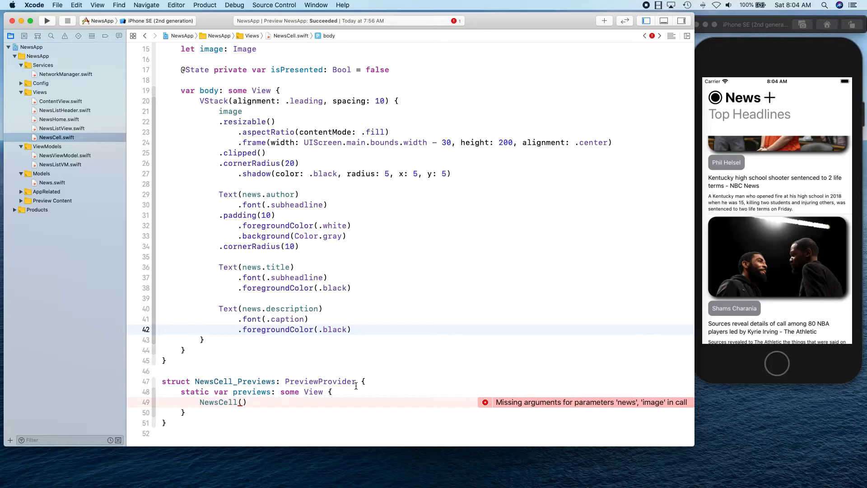
left_click(352, 330)
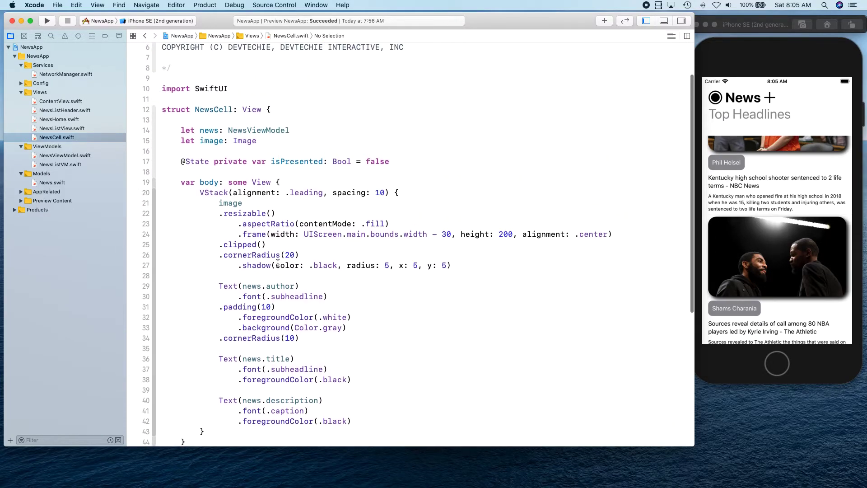
left_click(63, 129)
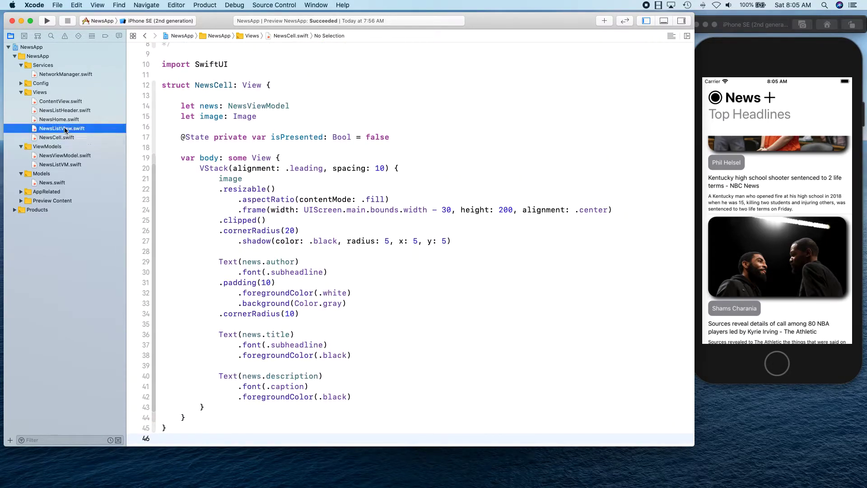
In NewsListView.swift declare let newsCollection: [NewsViewModel]
left_click(62, 129)
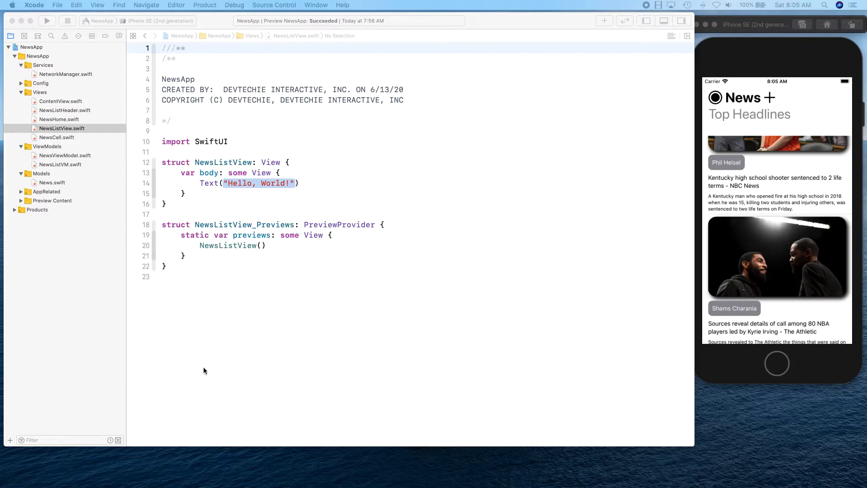
left_click(287, 162)
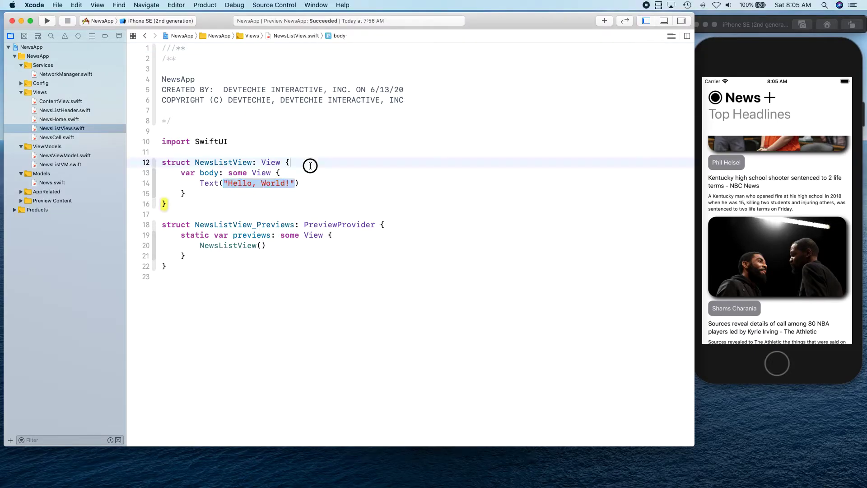
type("let")
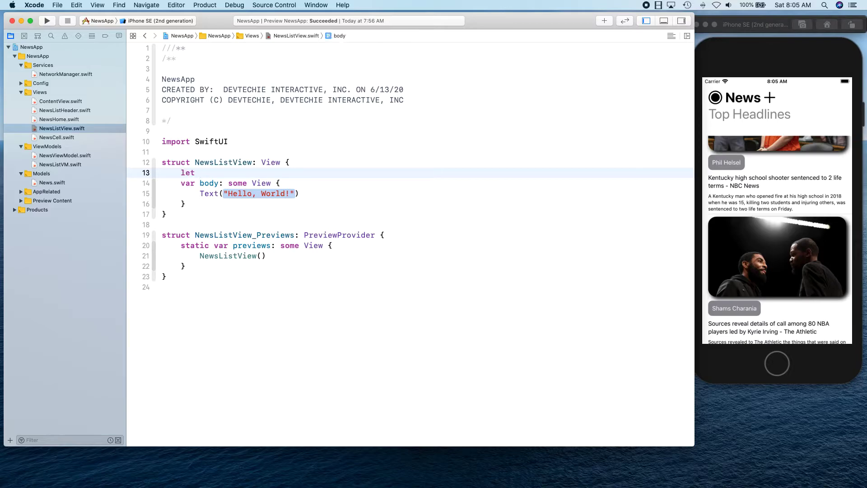
type("newsCollec")
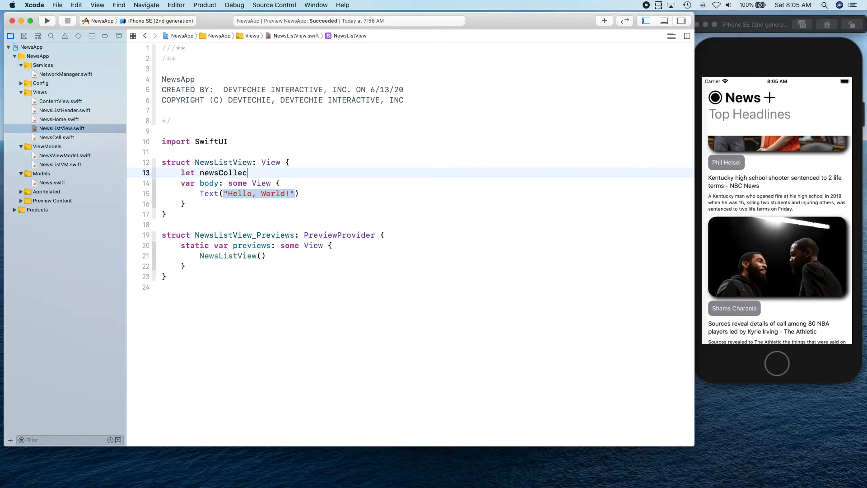
type("tion")
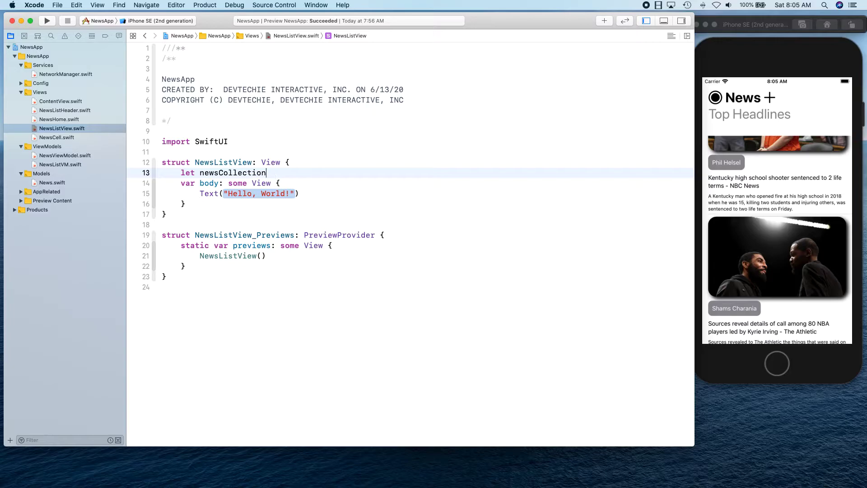
type(": [N]")
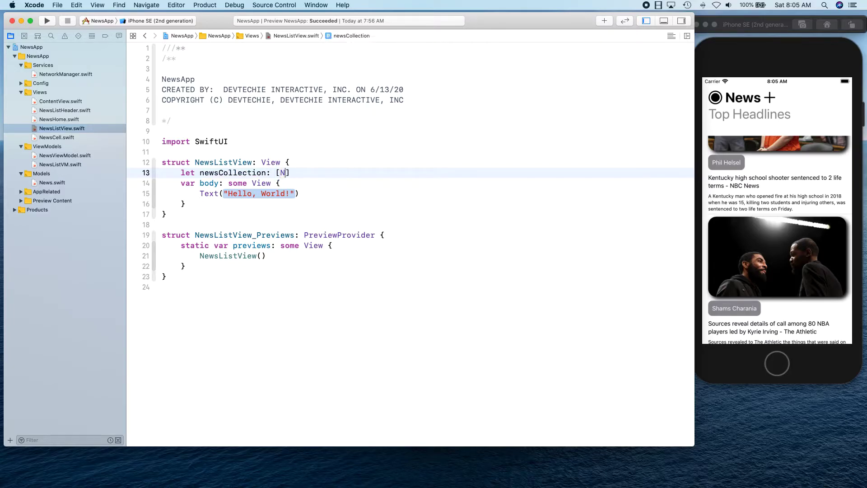
type("ewsViewModel")
type("let")
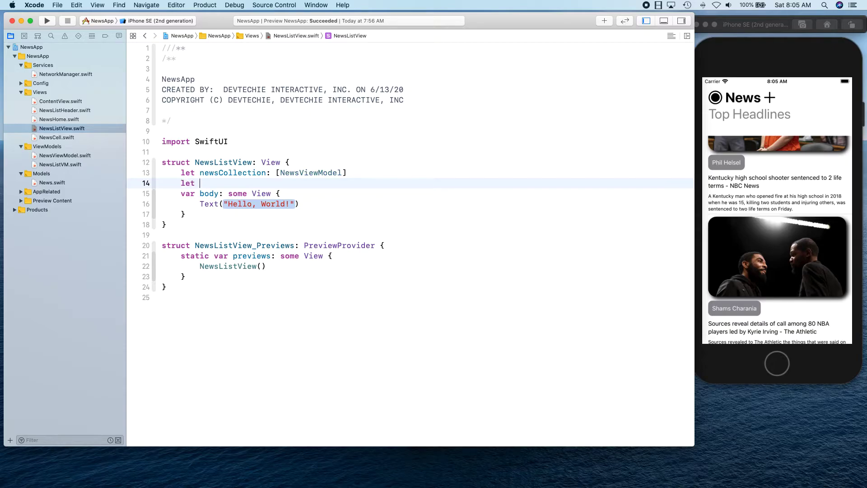
Declare let imageData: [String: Data] in NewsListView
type("image")
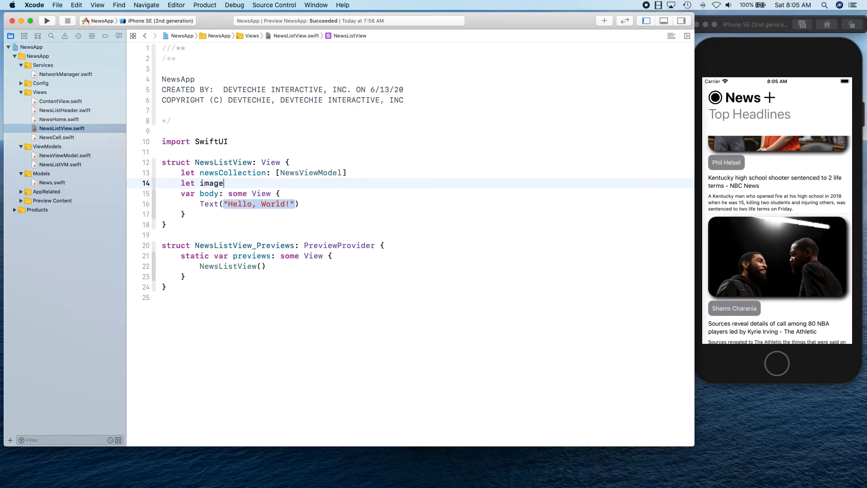
type("Data:")
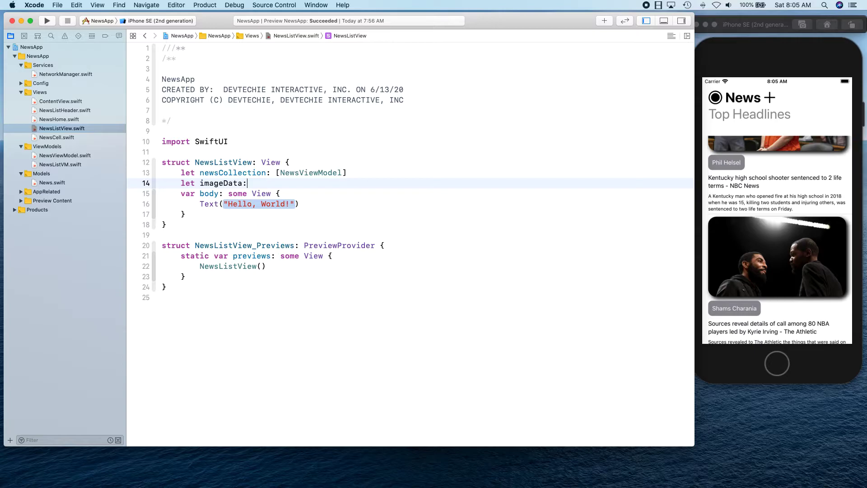
type("[Strin")
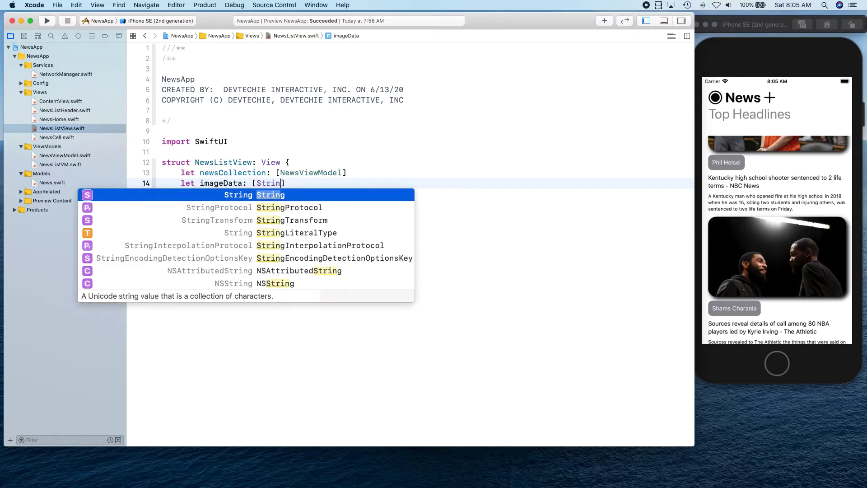
type(": Data")
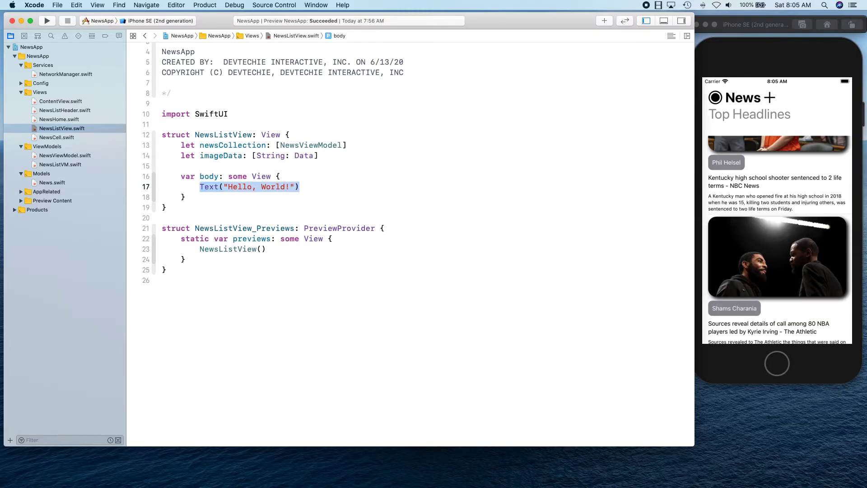
Write List(self.newsCollection, id: \.url) { news in } in the body and start a NewsCell call
type("list")
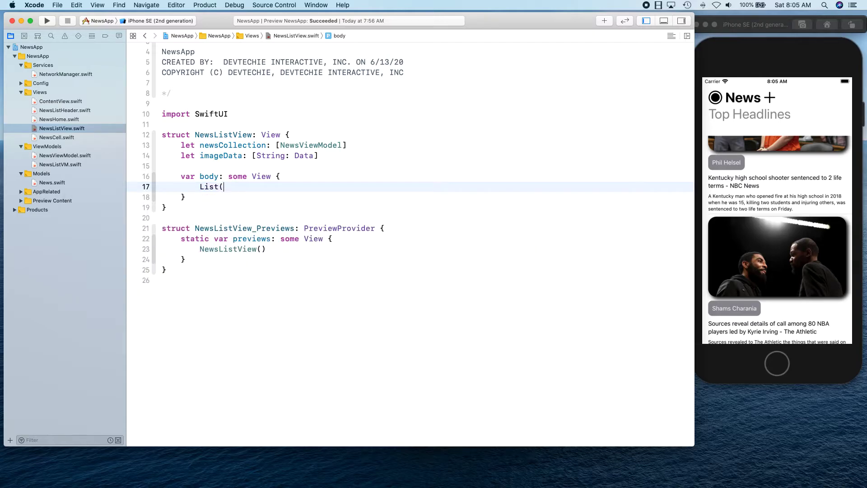
type("se)")
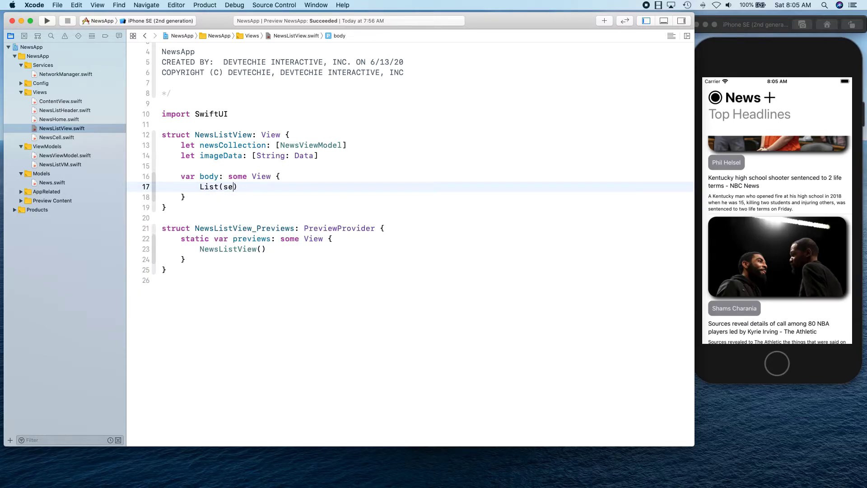
type("lf.newsCollection")
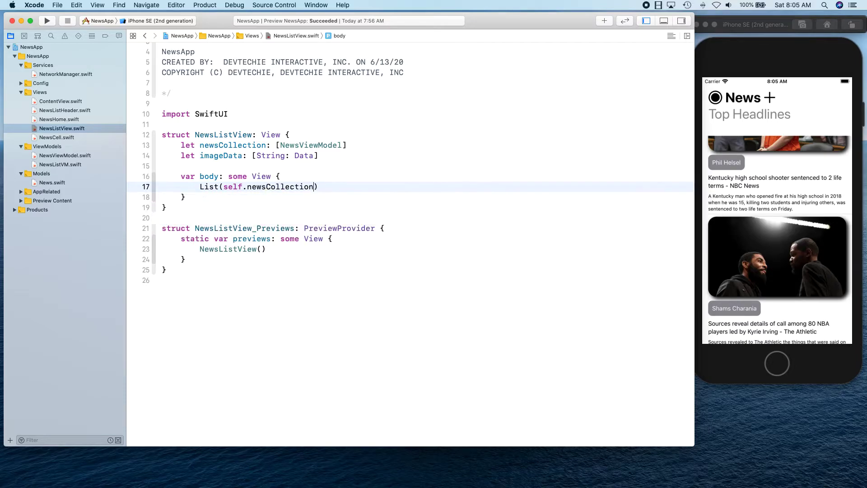
type(", id:")
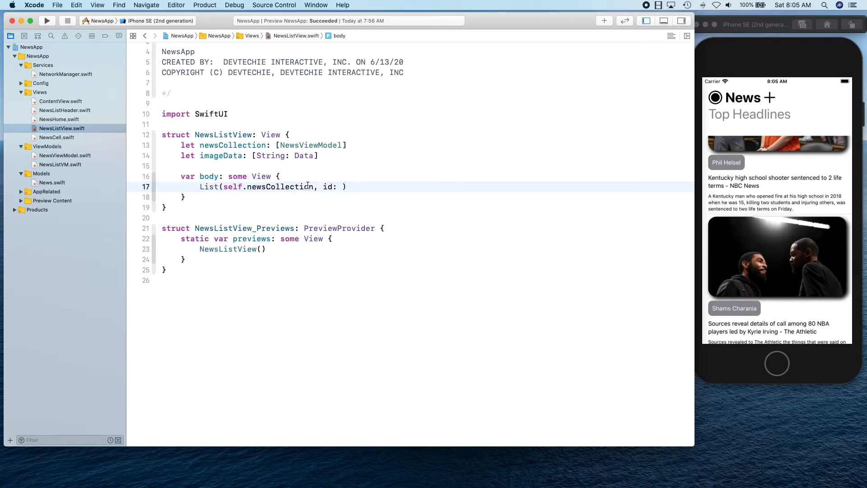
type("\\")
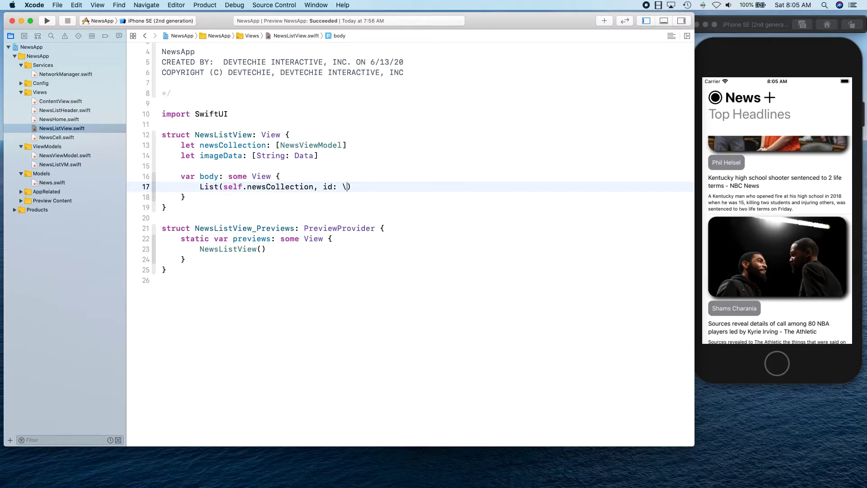
type(".url")
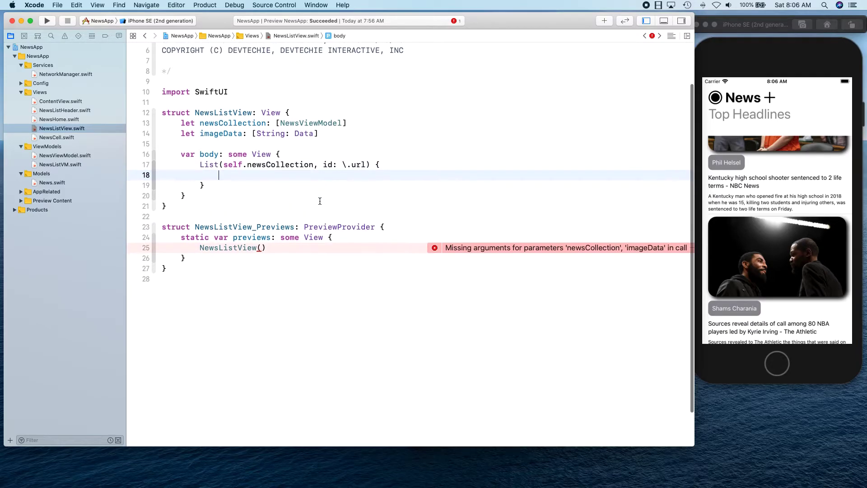
type("news in")
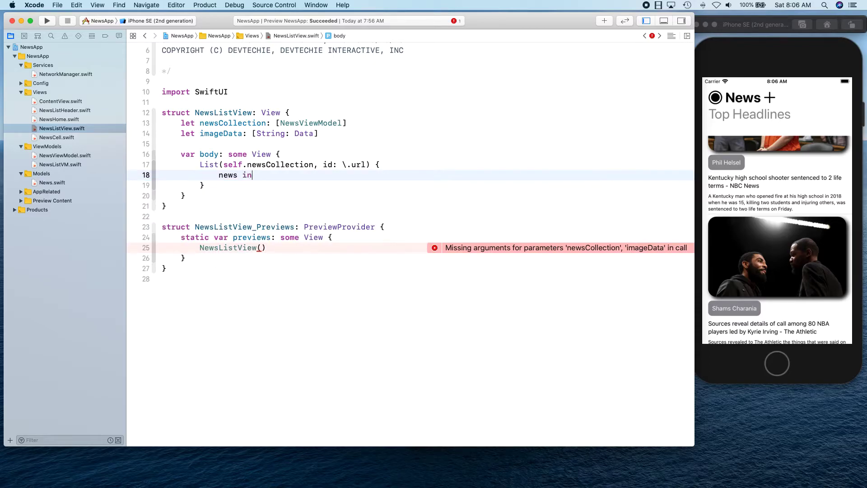
type("NewsCell(news: news, image: Image")
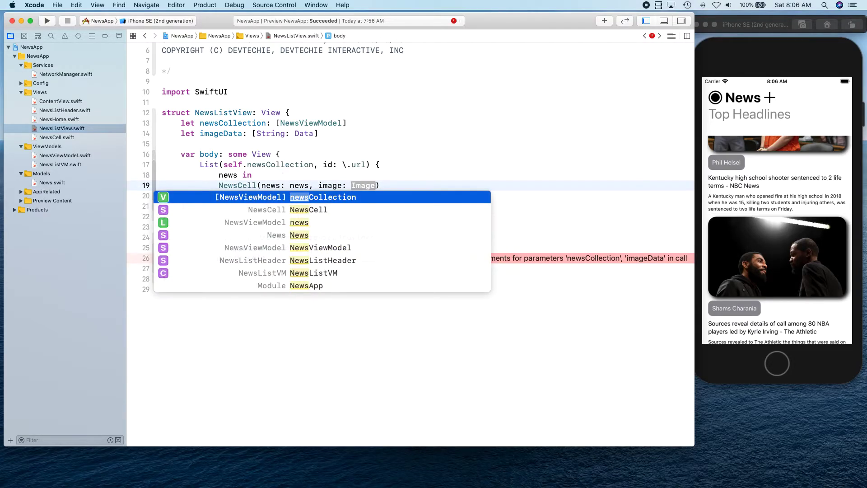
Begin the image argument with the condition self.imageData[news.urlToImage] == nil ?
key("Escape")
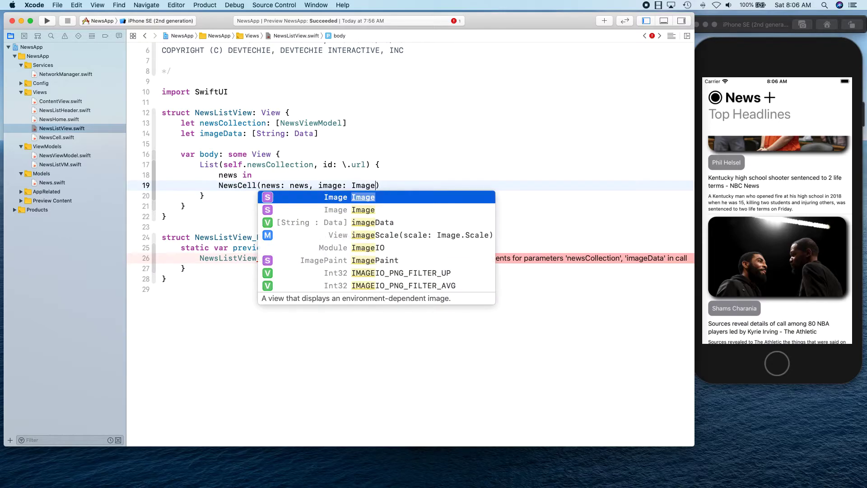
type("(uiImage: UIImage")
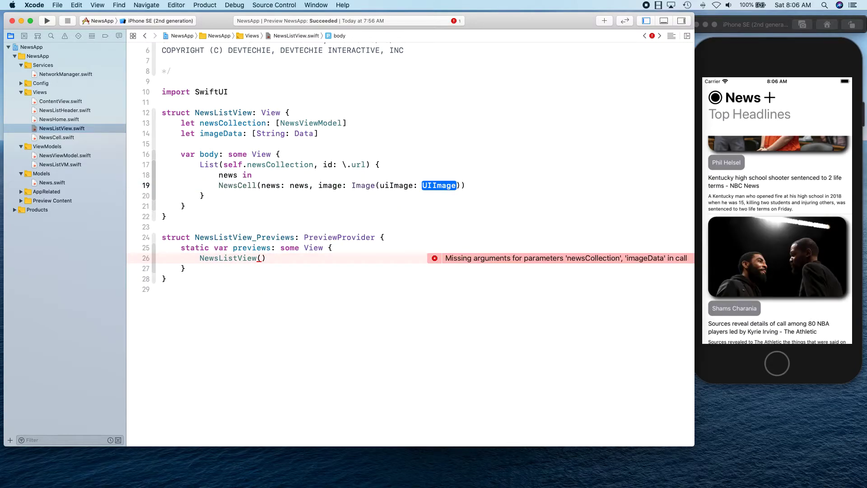
type("self.")
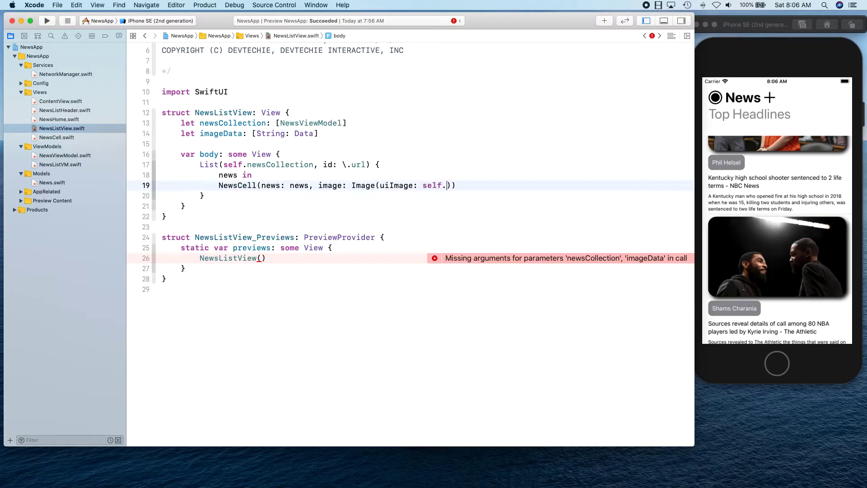
type("imageData[")
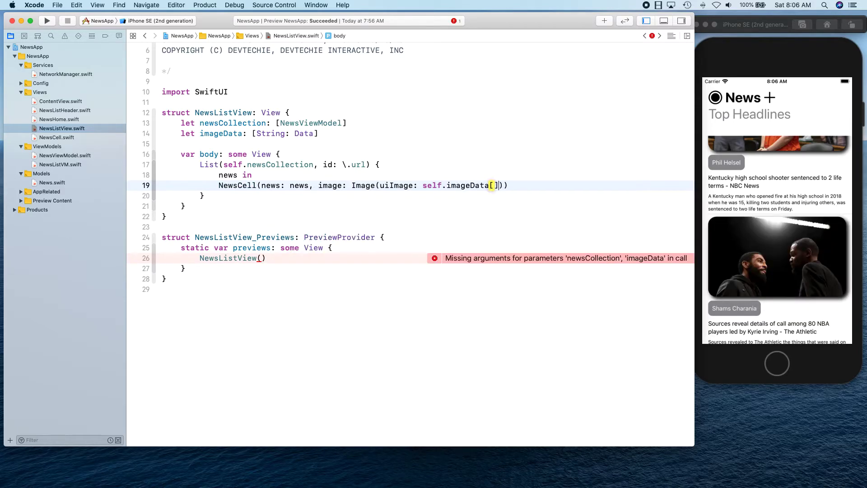
type("news")
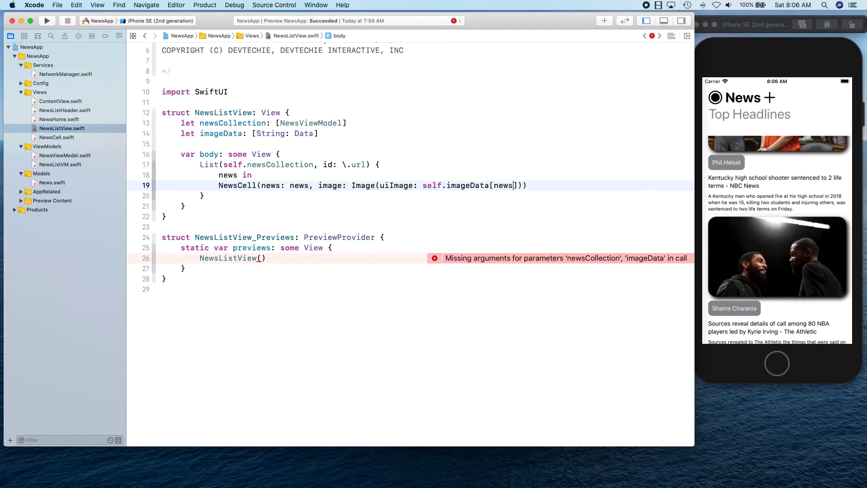
type("ur")
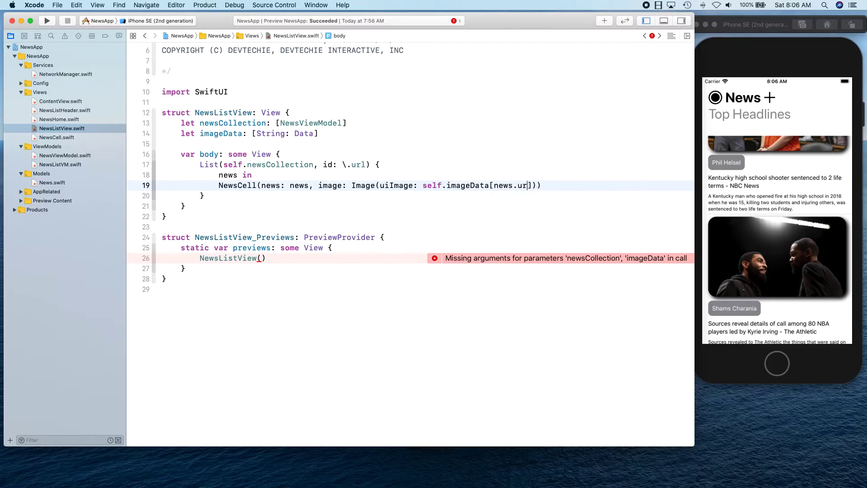
type("T")
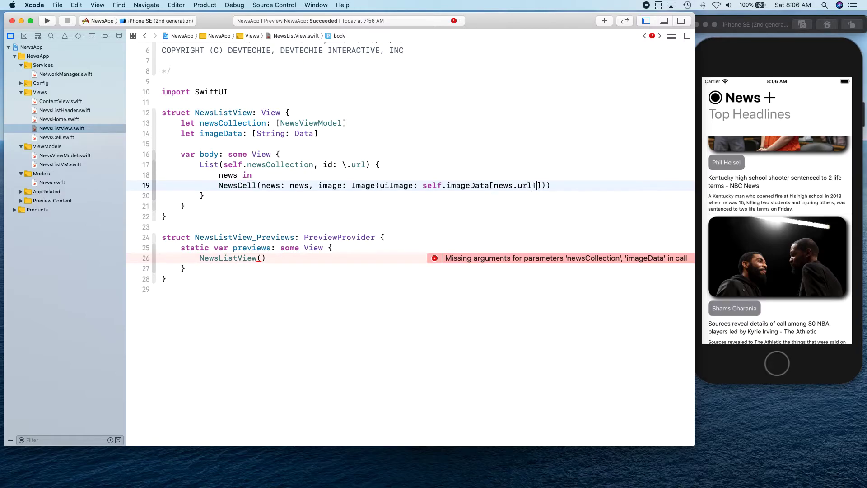
type("oImage")
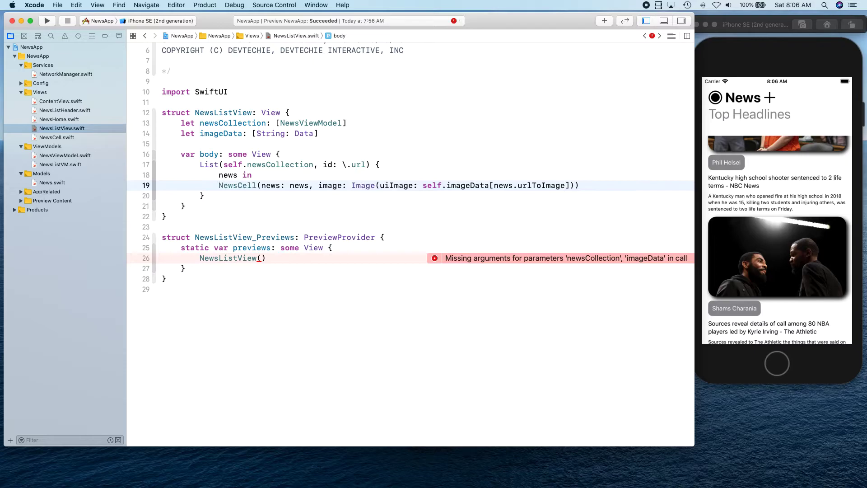
type("==")
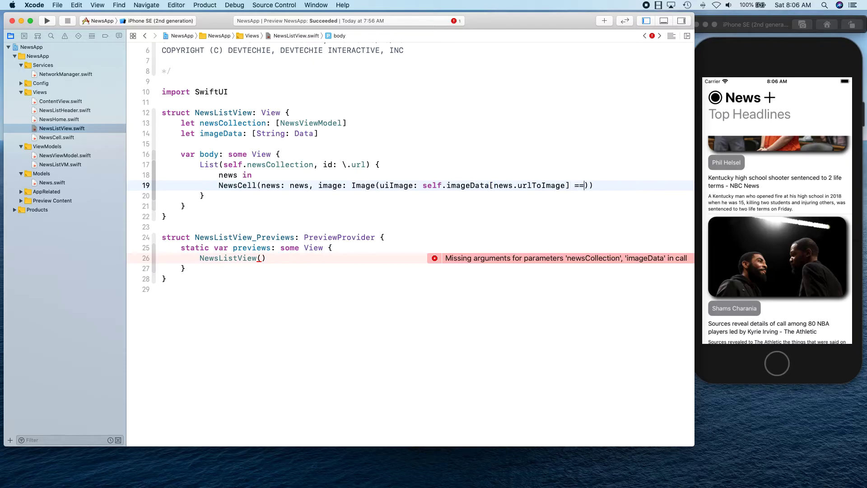
type("nil ?")
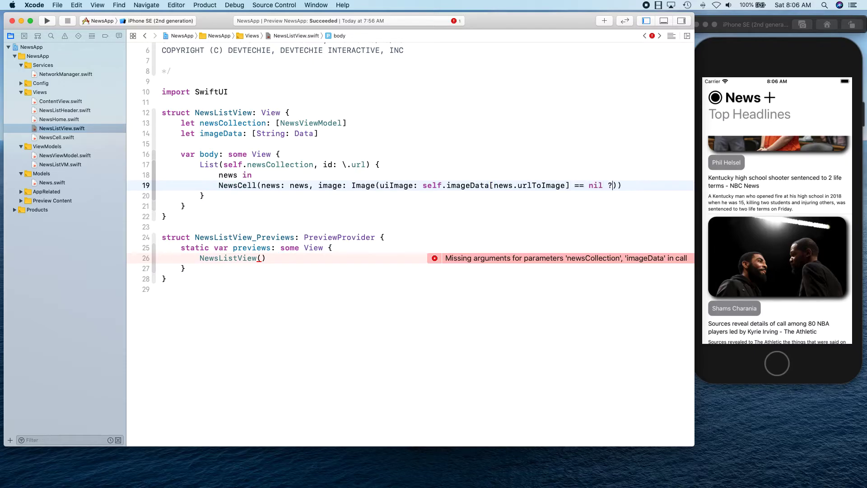
Supply UIImage(systemName: "doc.append")! as the nil fallback and start the else-branch UIImage
type("UIImage(")
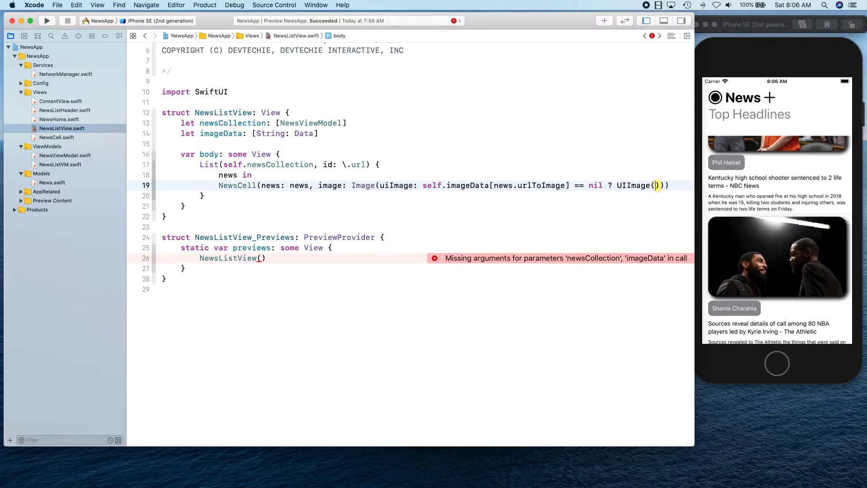
type("systemName: \"")
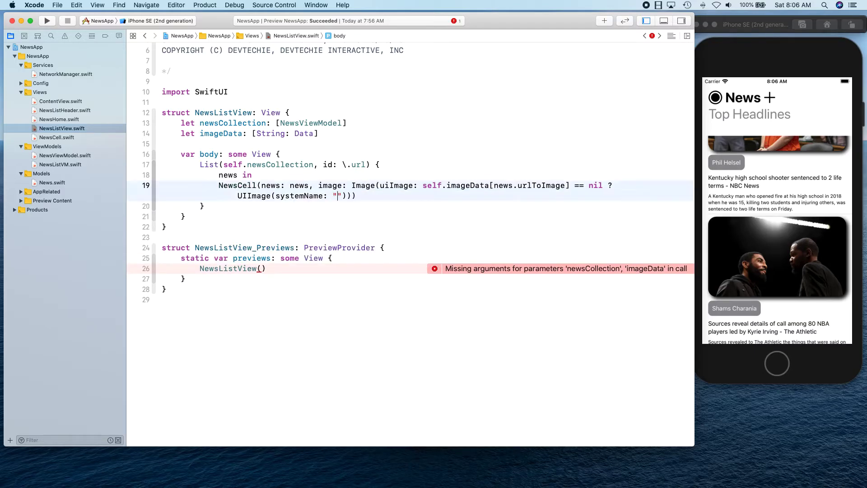
type("doc.append")
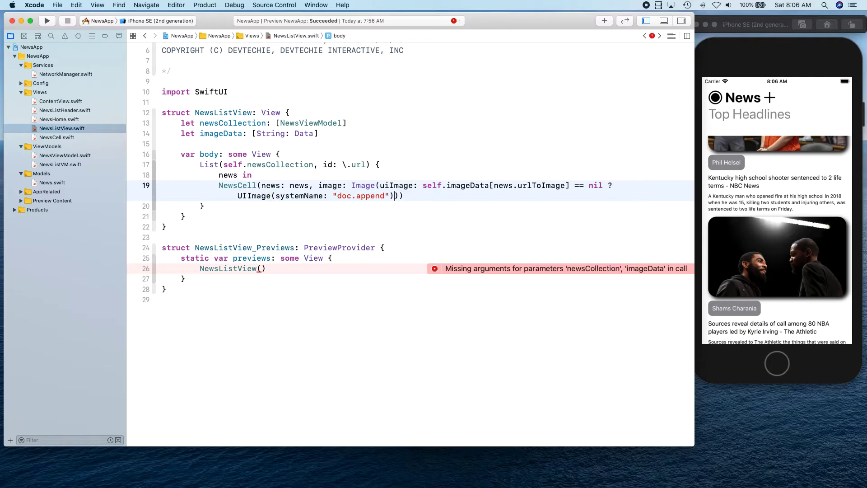
type("!")
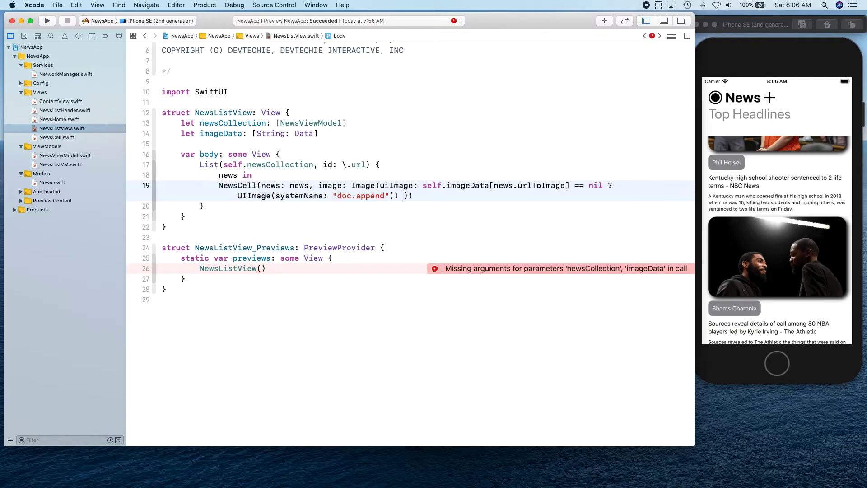
type("UIim")
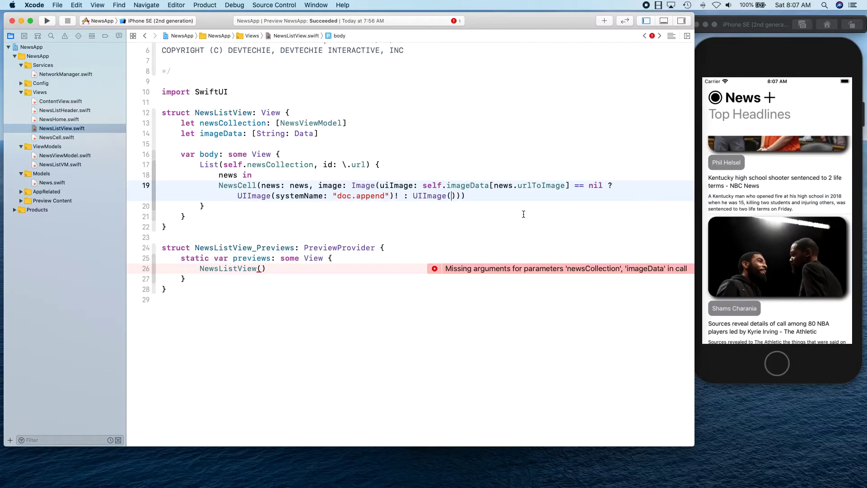
Finish the ternary with UIImage(data: self.imageData[news.urlToImage]!)! and select the placeholder expression
type("data:")
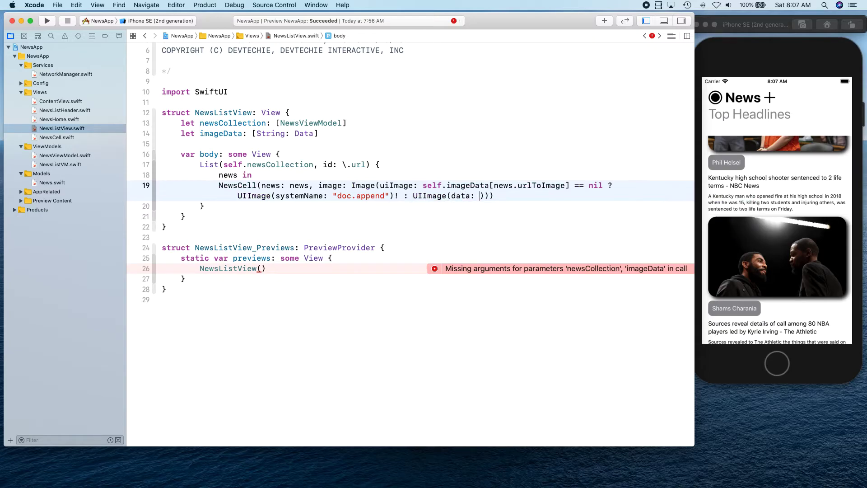
type("data")
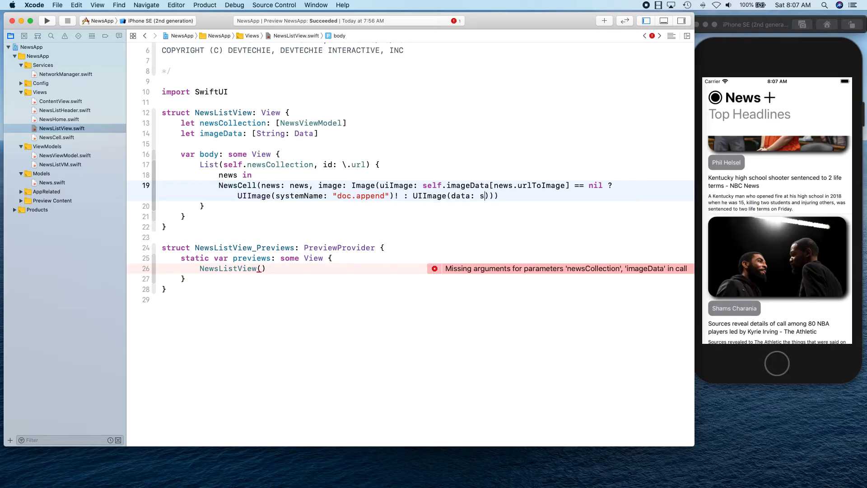
type("elf.imageData")
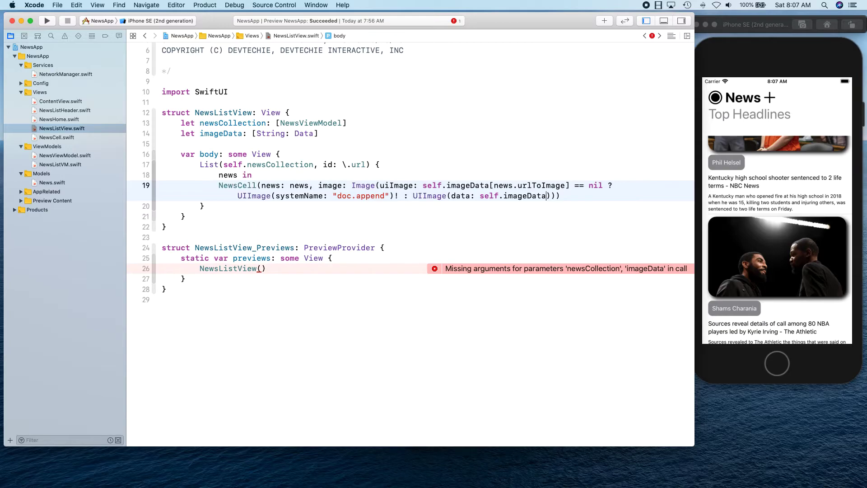
type("[news.urlToImage]!)!")
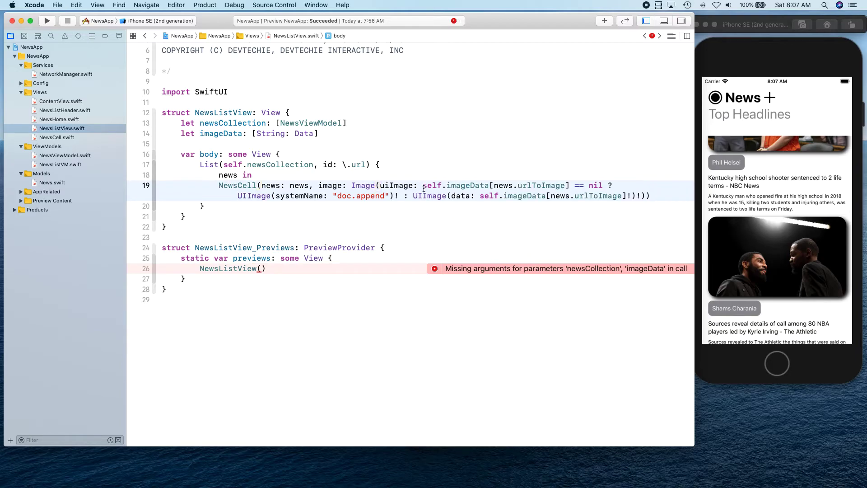
left_click_drag(423, 185, 603, 184)
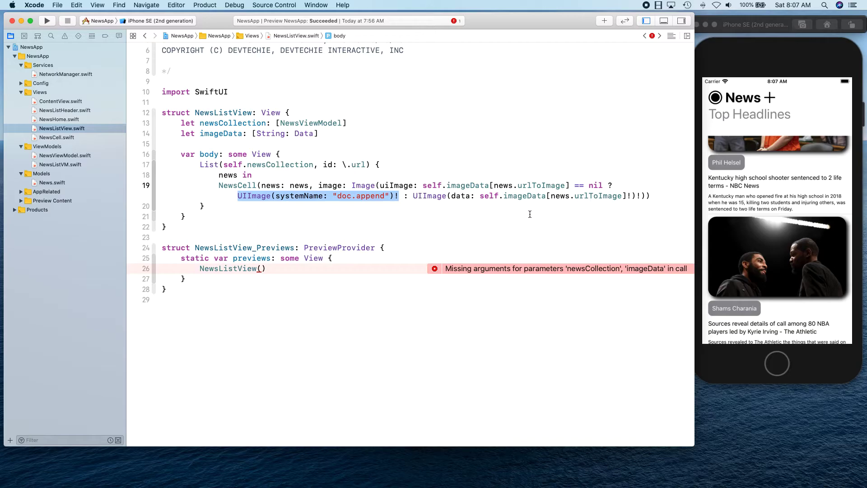
left_click(633, 196)
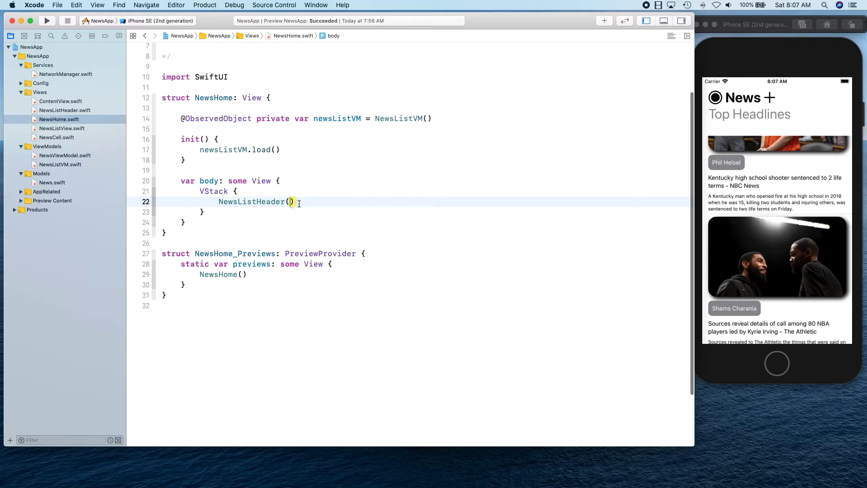
Write NewsListView(newsCollection: self.newsListVM.news, imageData: self.newsListVM...) under NewsListHeader
type("new")
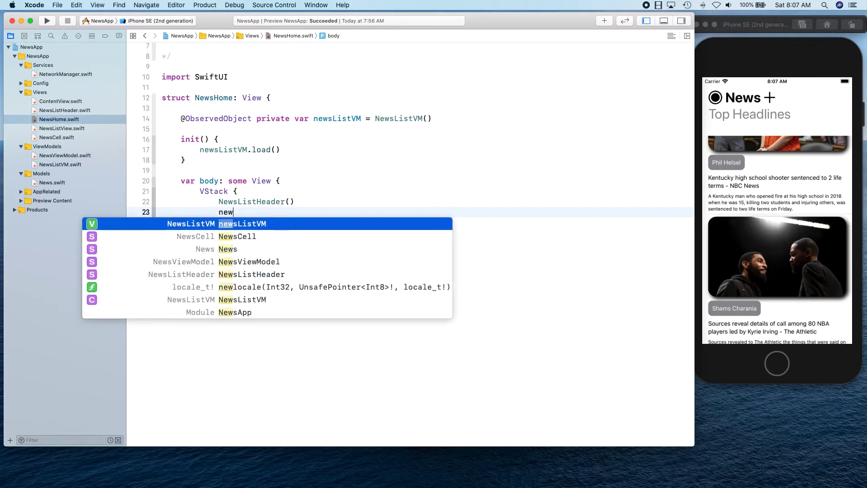
type("sList")
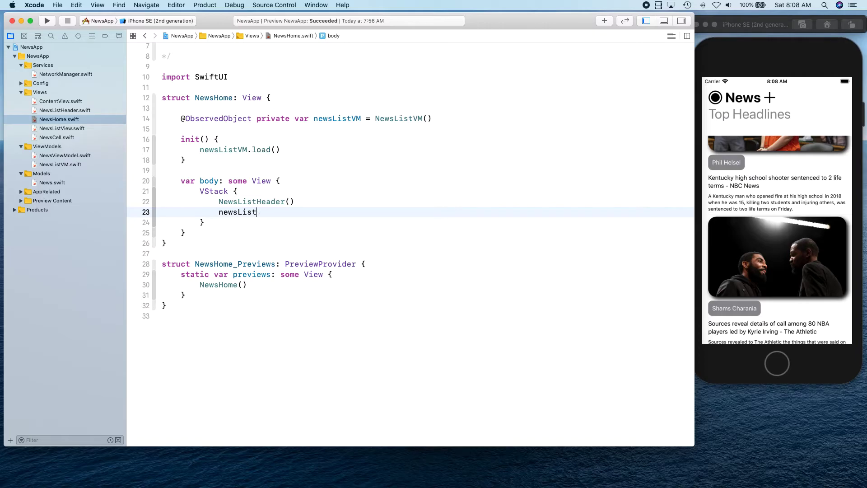
type("View(newsCollection: s, imageData: [String : Data")
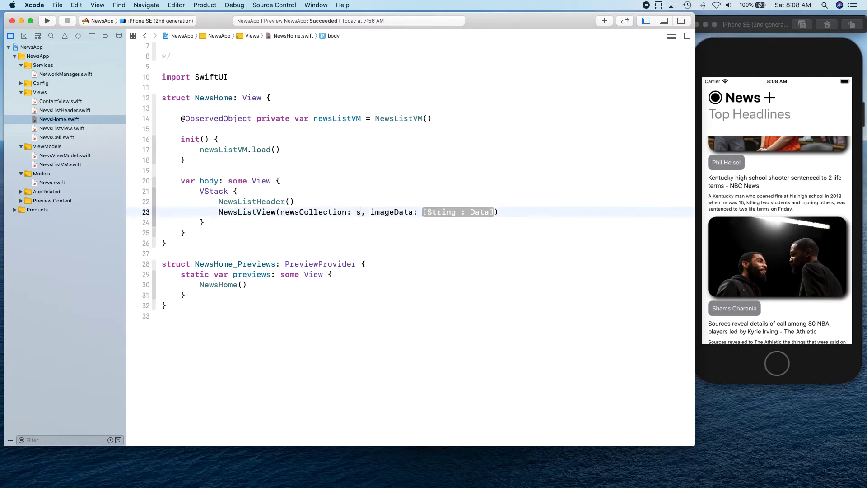
type("elf.newsListVM")
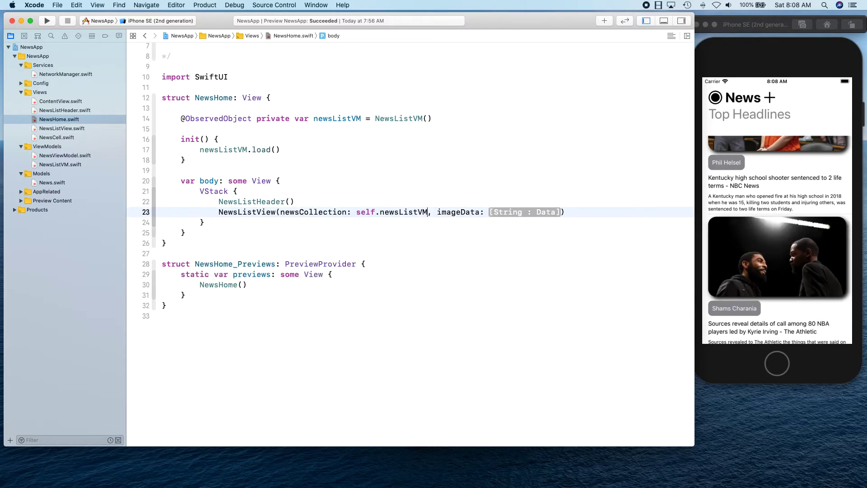
type(".news")
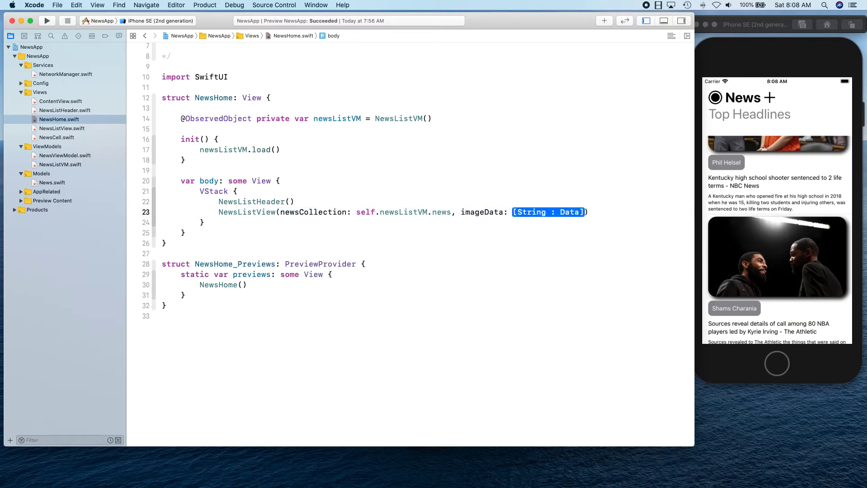
type("self.")
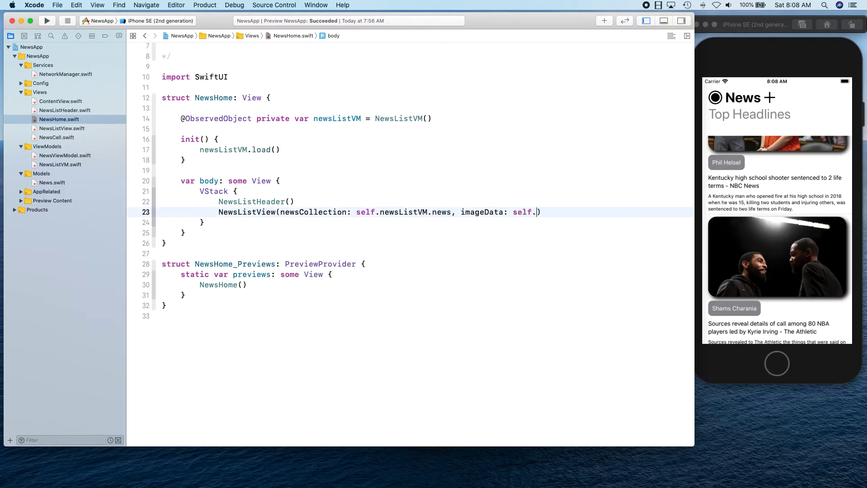
type("newsListVM.imageData")
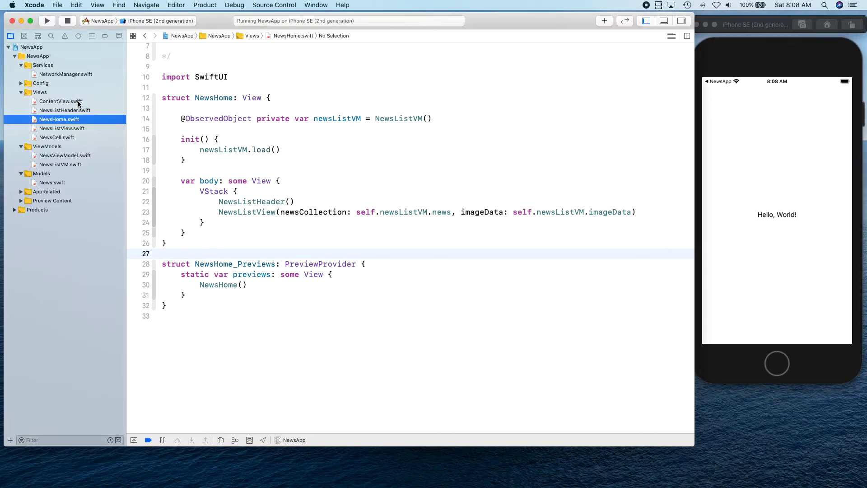
Make ContentView's body NewsHome() and scroll the relaunched Top Headlines list in the simulator
left_click(60, 101)
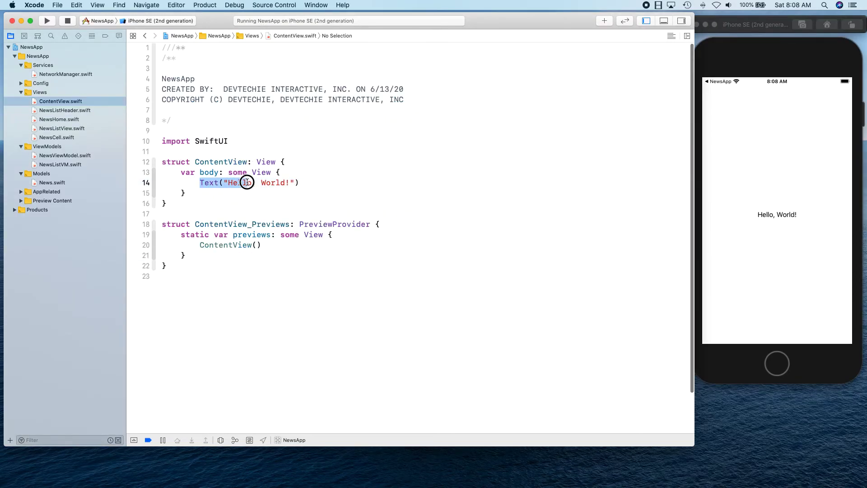
type("news")
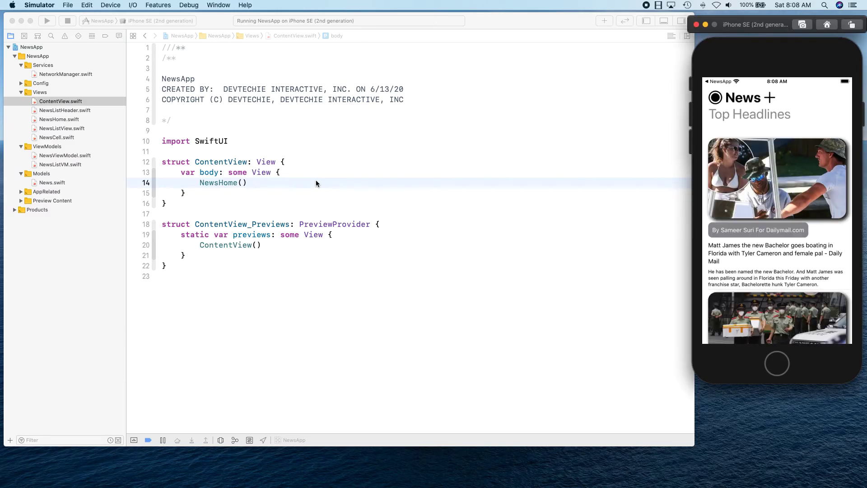
scroll("down", 3)
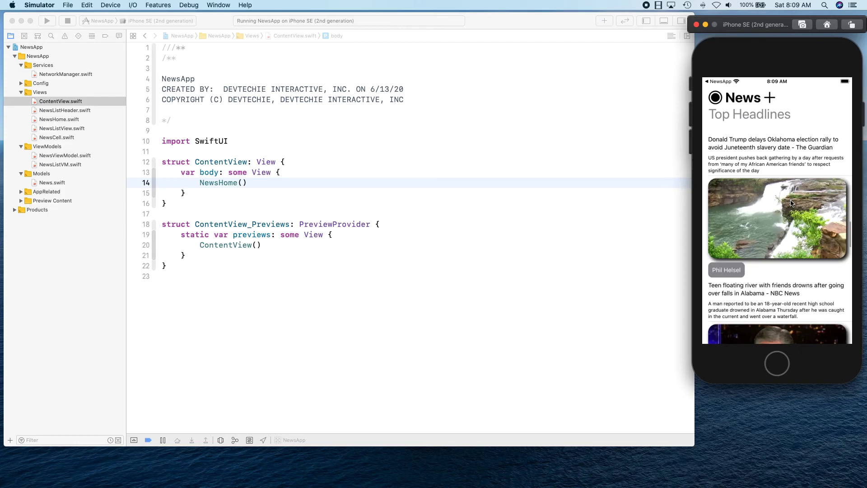
mouse_move(784, 226)
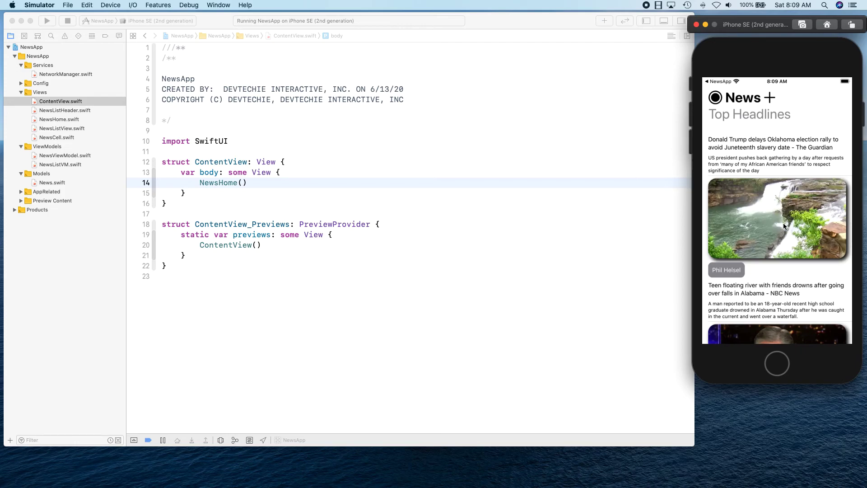